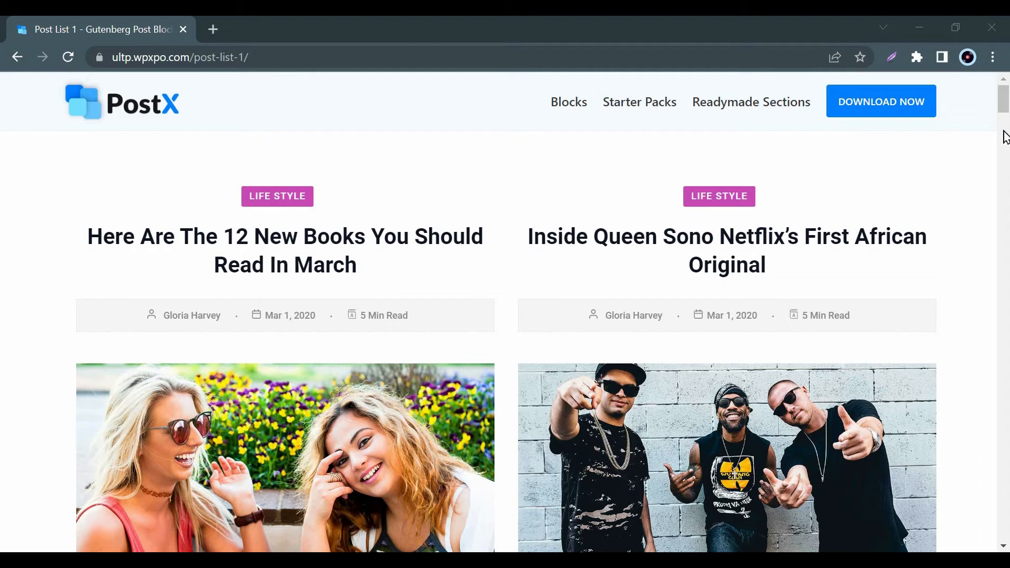
# Locate PostX – Gutenberg Post Grid Blocks in the plugin results and activate it.
pyautogui.scroll(-3)
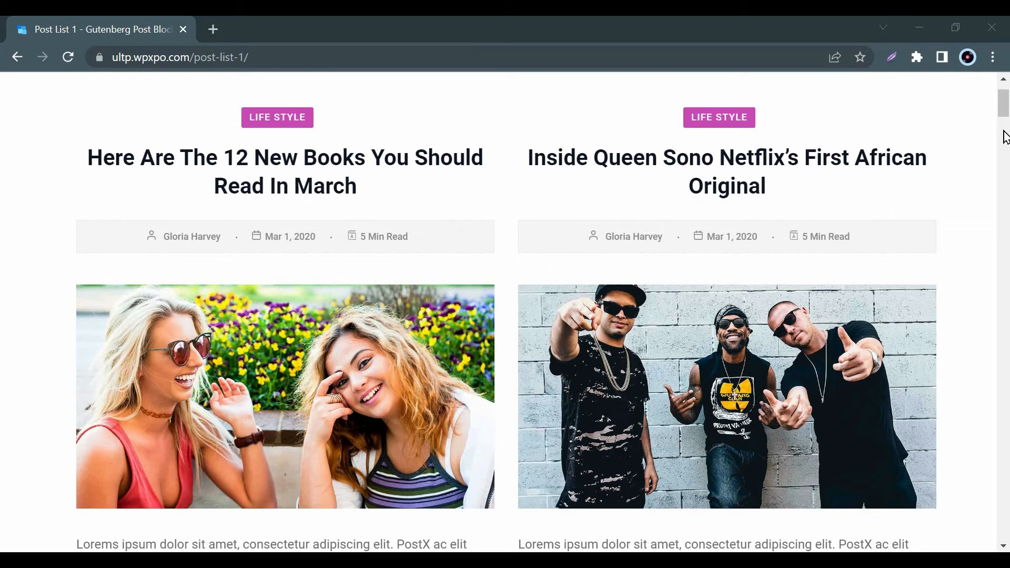
pyautogui.scroll(-3)
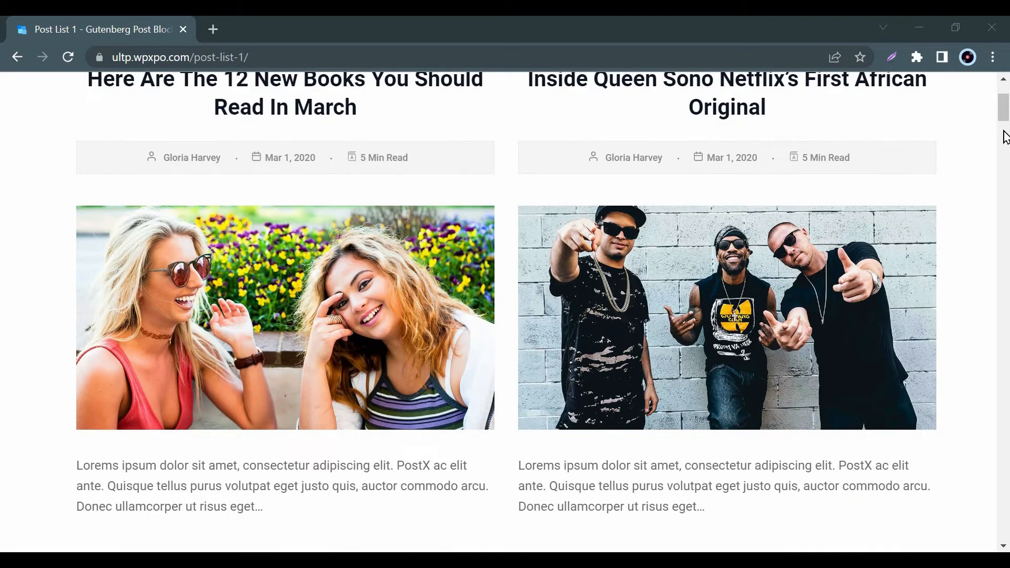
pyautogui.scroll(-3)
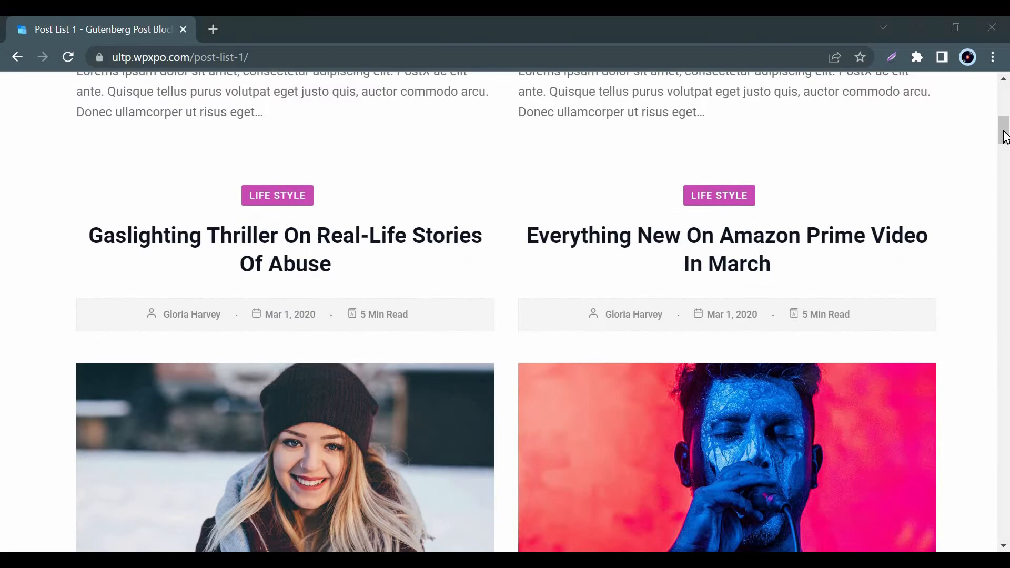
pyautogui.scroll(-3)
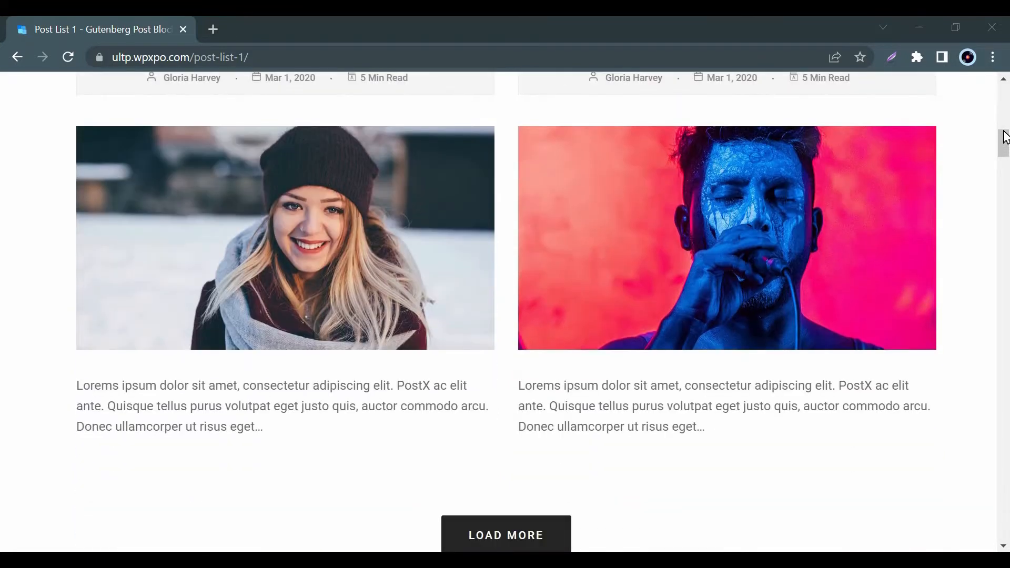
pyautogui.scroll(-3)
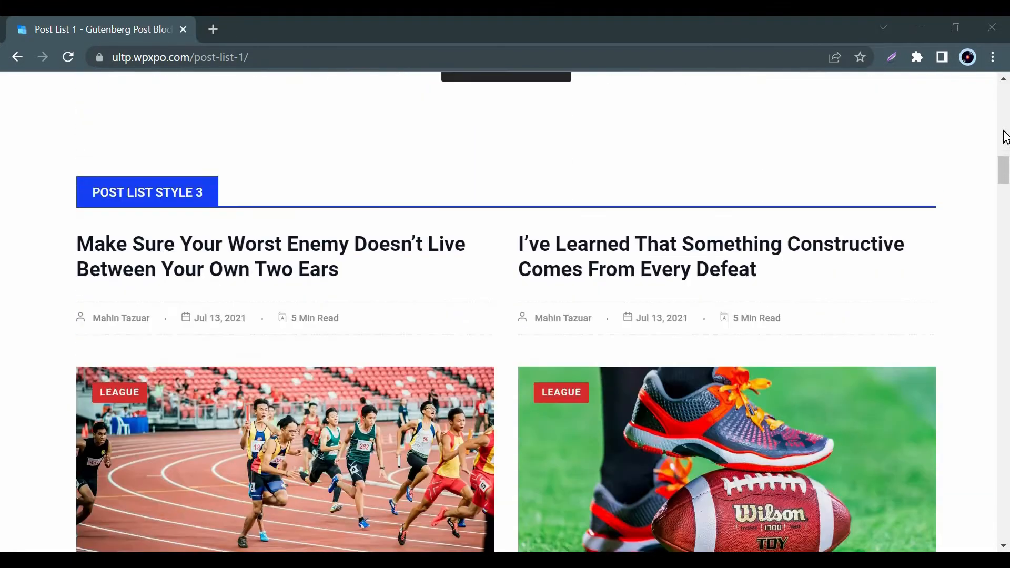
pyautogui.scroll(-3)
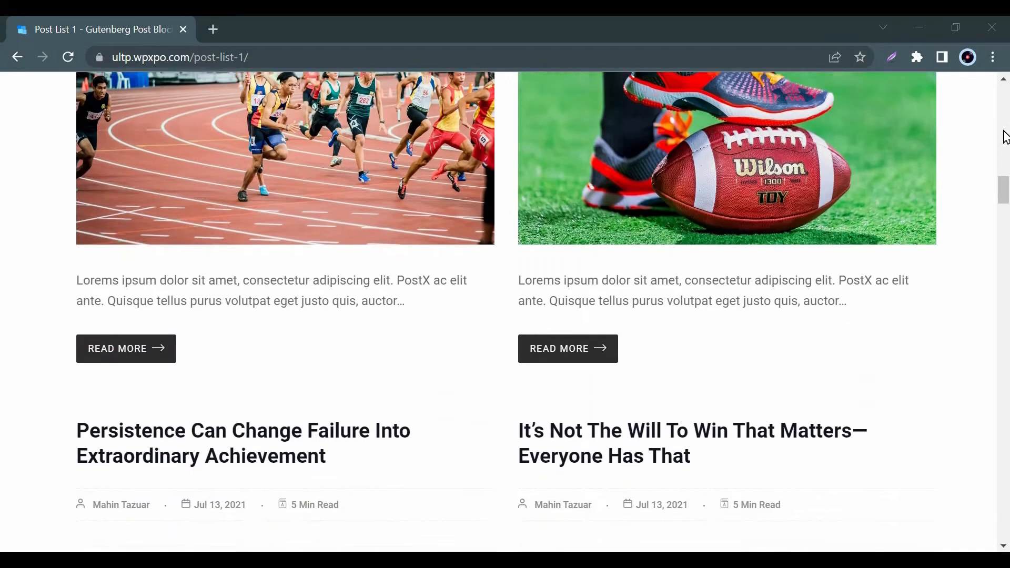
pyautogui.scroll(-3)
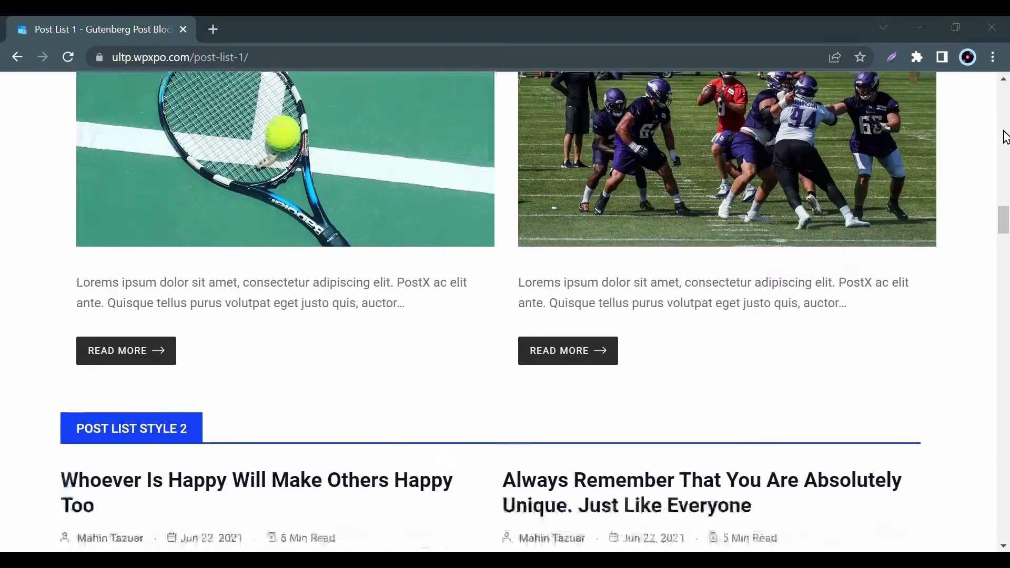
pyautogui.scroll(-3)
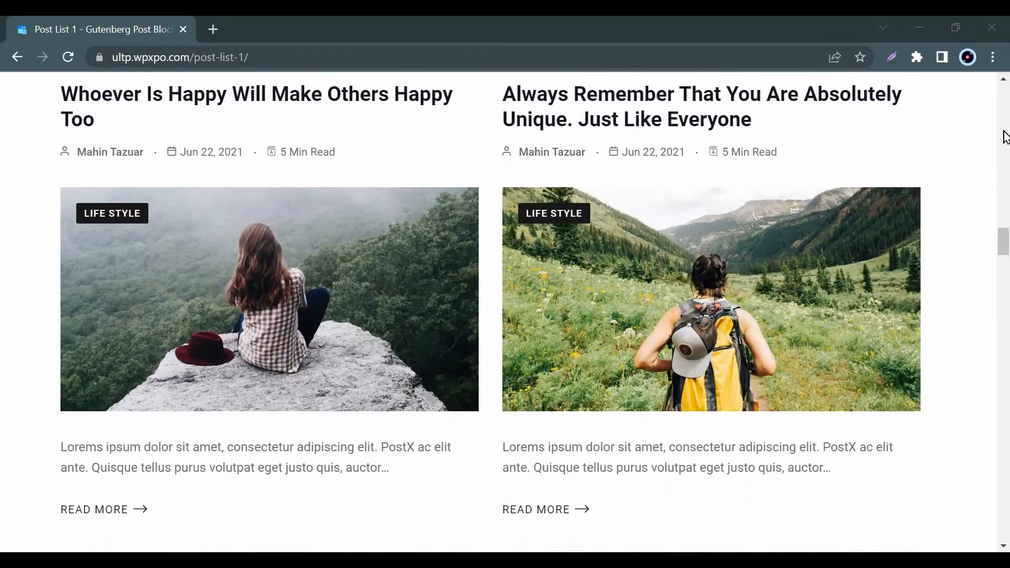
pyautogui.scroll(-3)
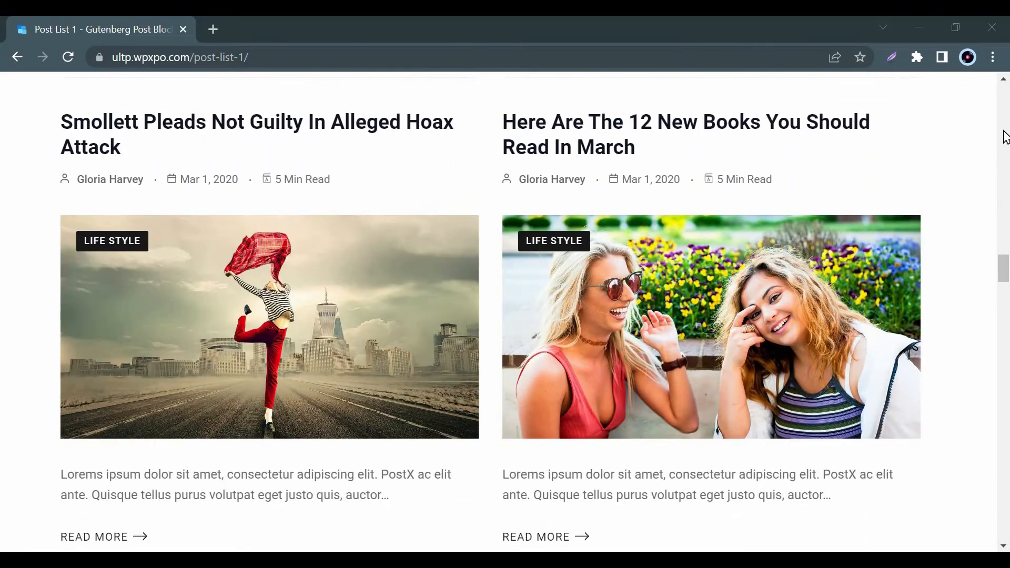
pyautogui.scroll(-3)
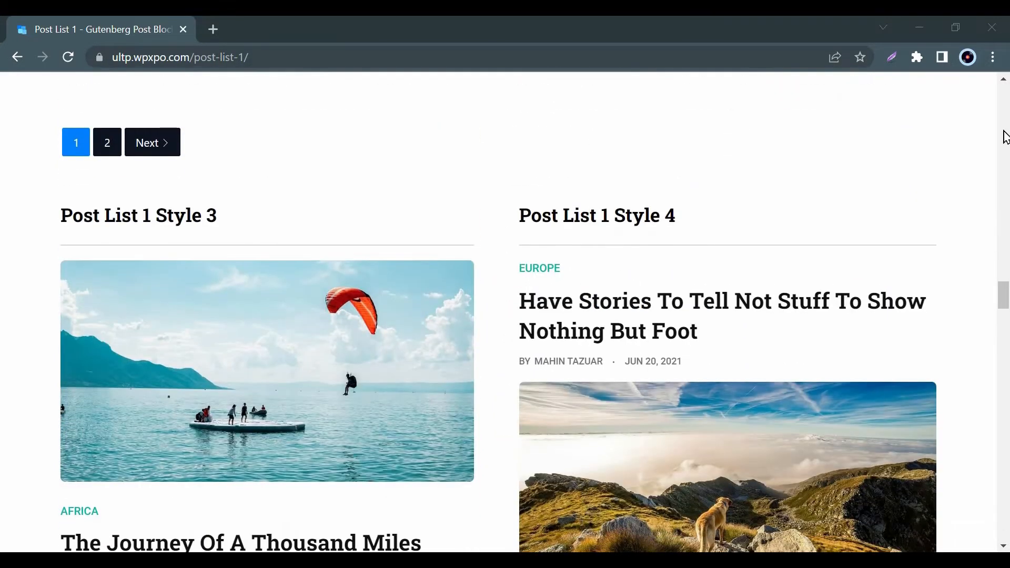
pyautogui.click(498, 259)
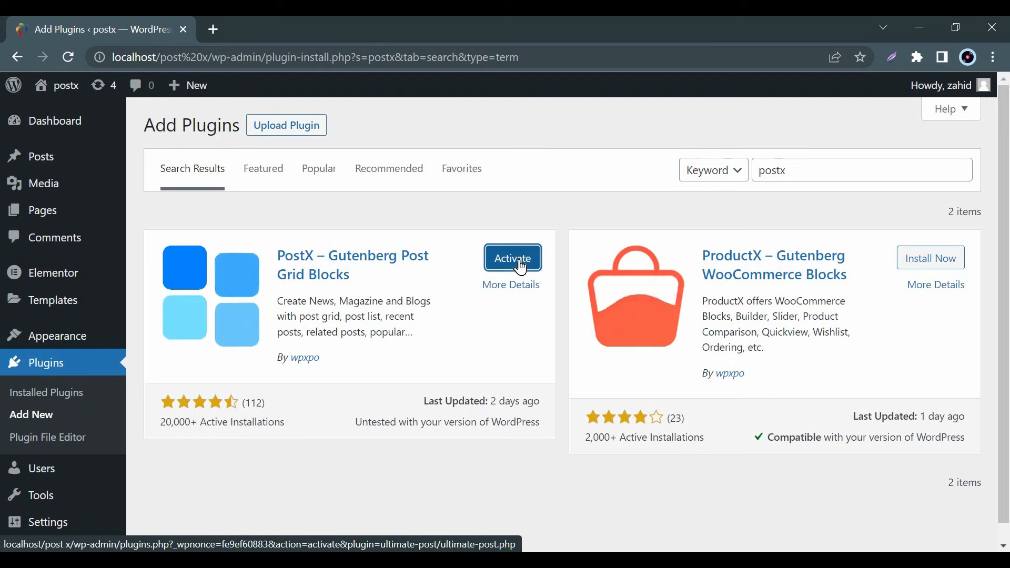
pyautogui.click(511, 259)
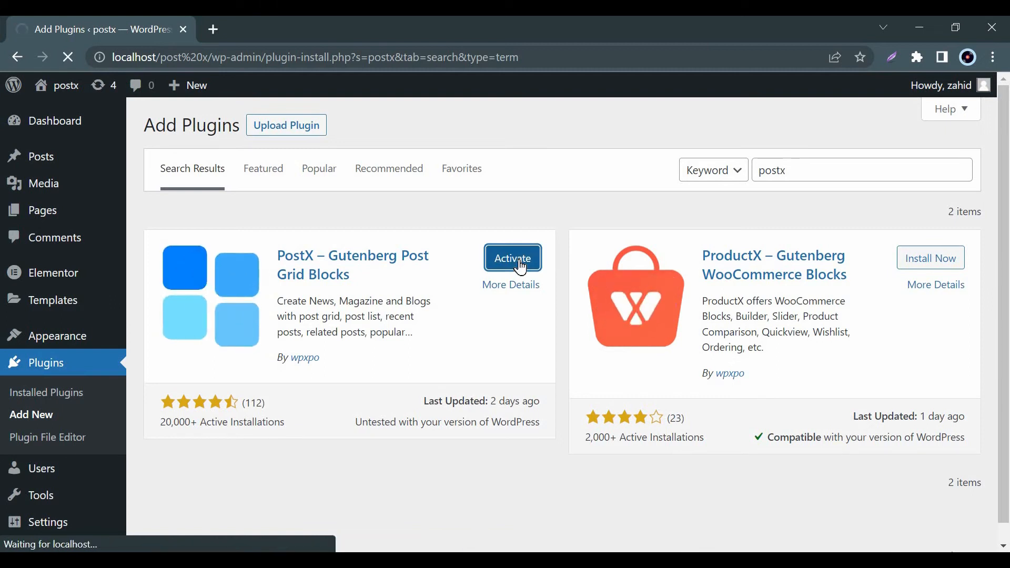
pyautogui.click(513, 258)
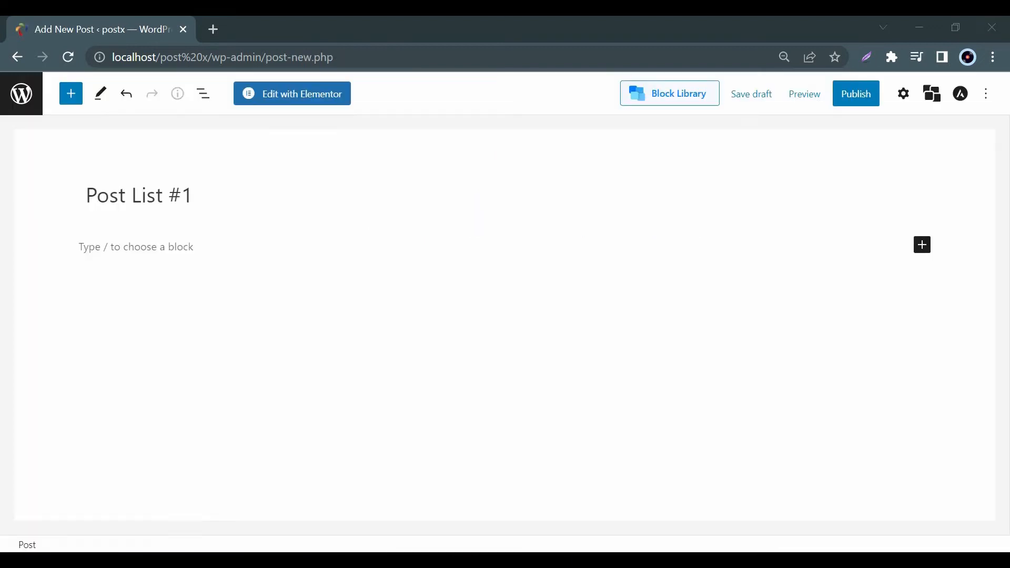
# Insert a PostX Post List #1 block from the inserter and select it for editing.
pyautogui.click(70, 93)
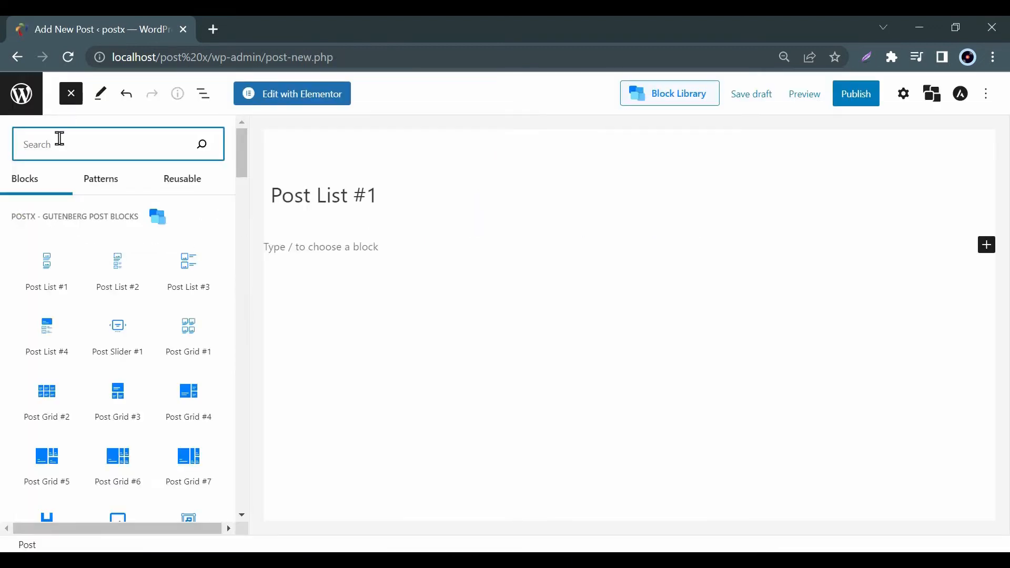
pyautogui.click(46, 270)
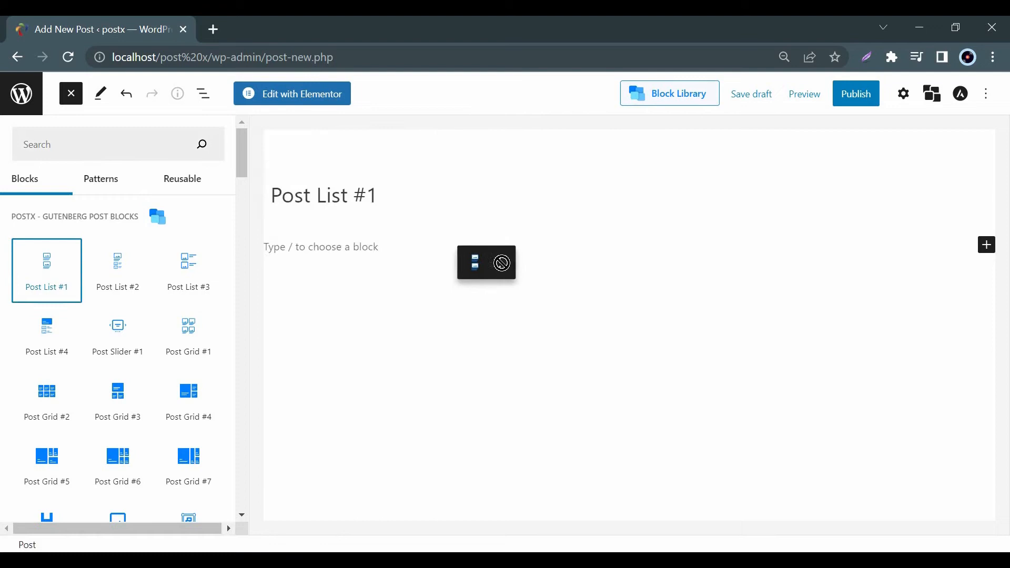
pyautogui.click(46, 270)
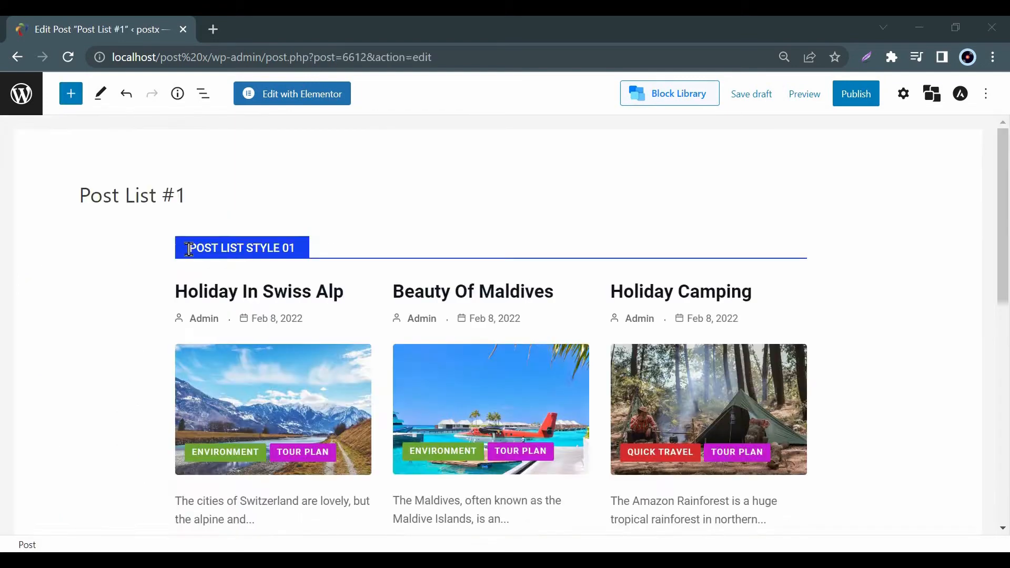
pyautogui.click(372, 210)
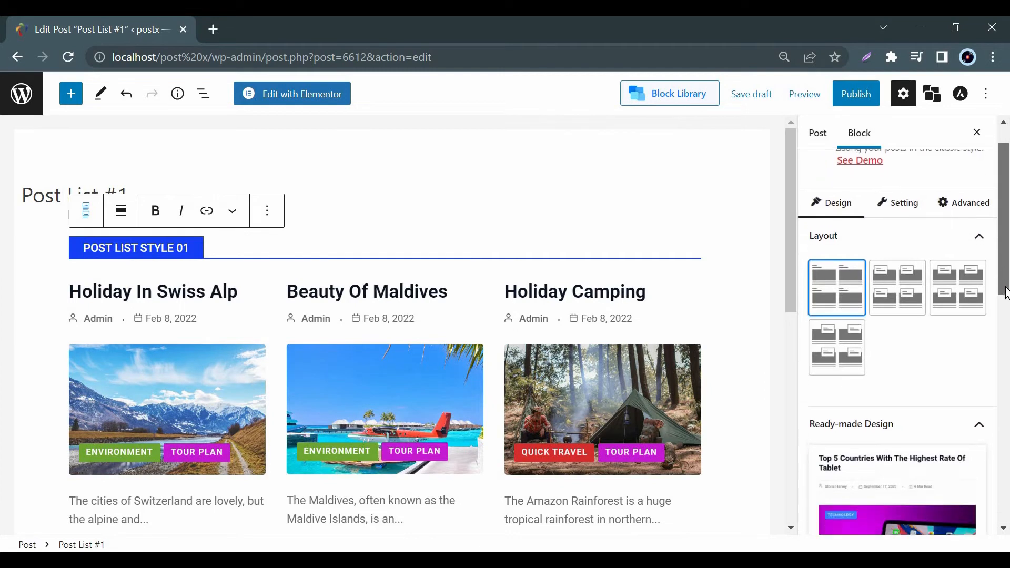
# Scroll the block sidebar down to the Setting > General section with columns and element toggles.
pyautogui.scroll(-3)
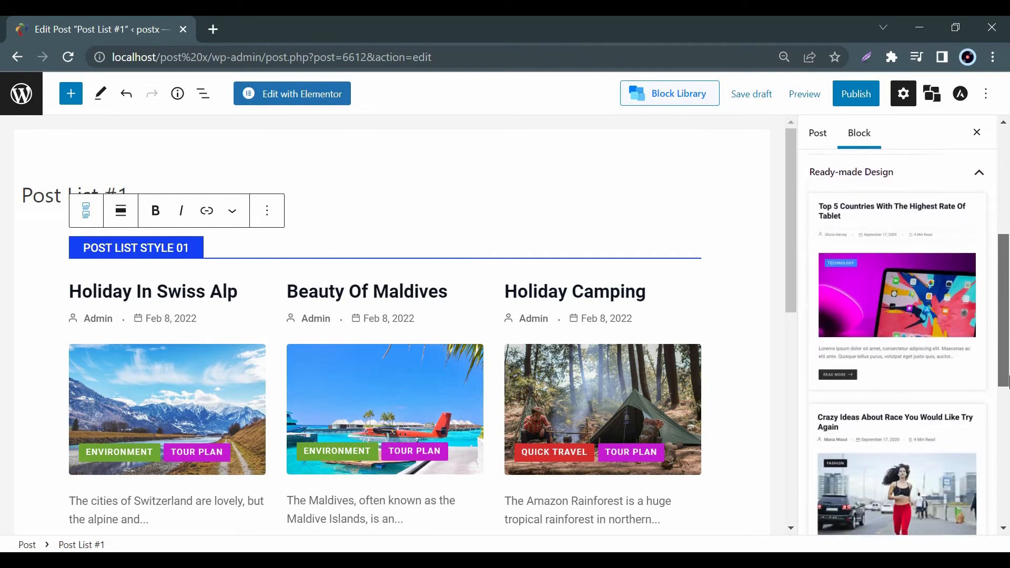
pyautogui.scroll(-3)
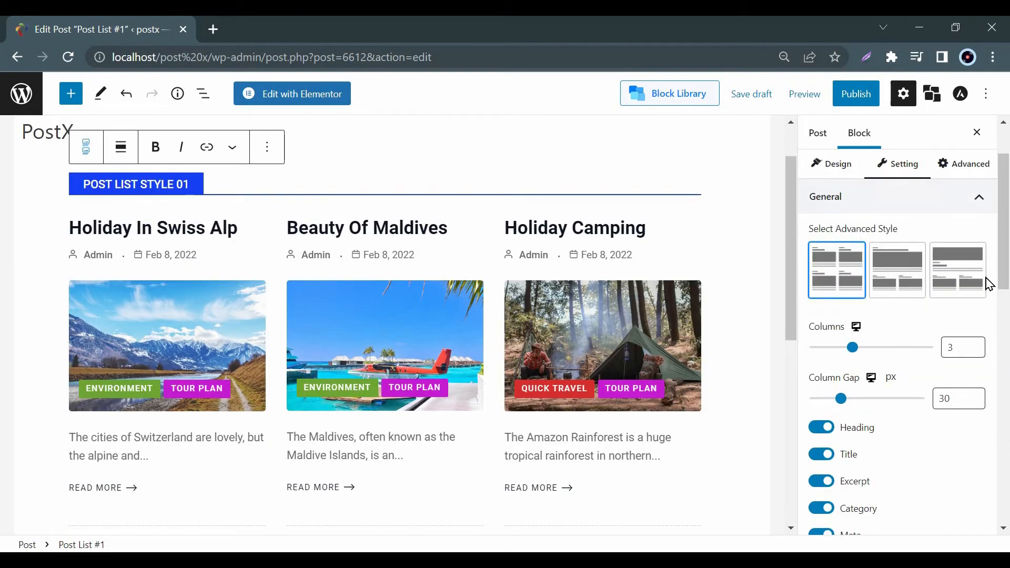
# Toggle Excerpt, Category, Meta and Heading off and back on, keeping all elements shown.
pyautogui.scroll(-3)
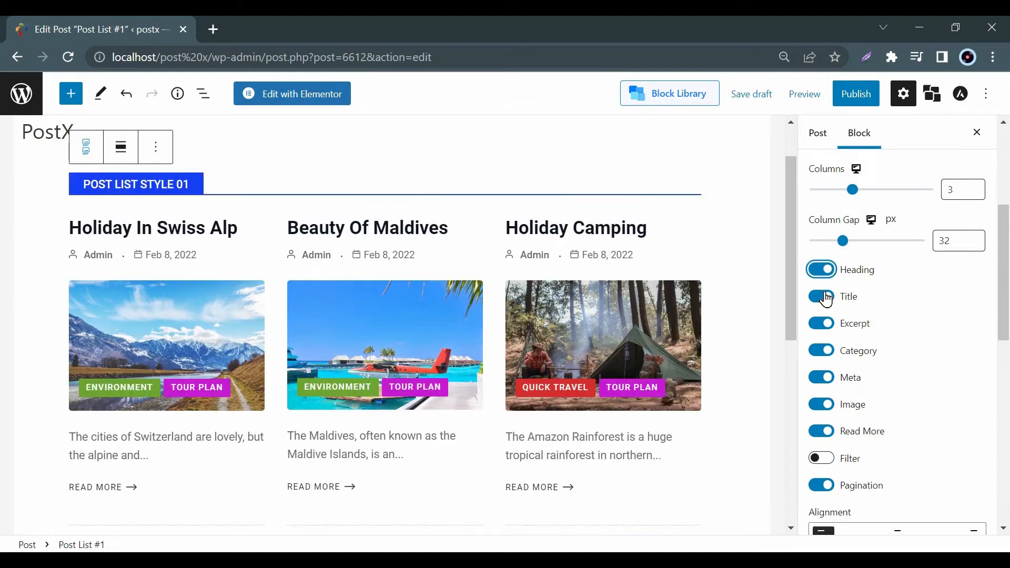
pyautogui.click(821, 323)
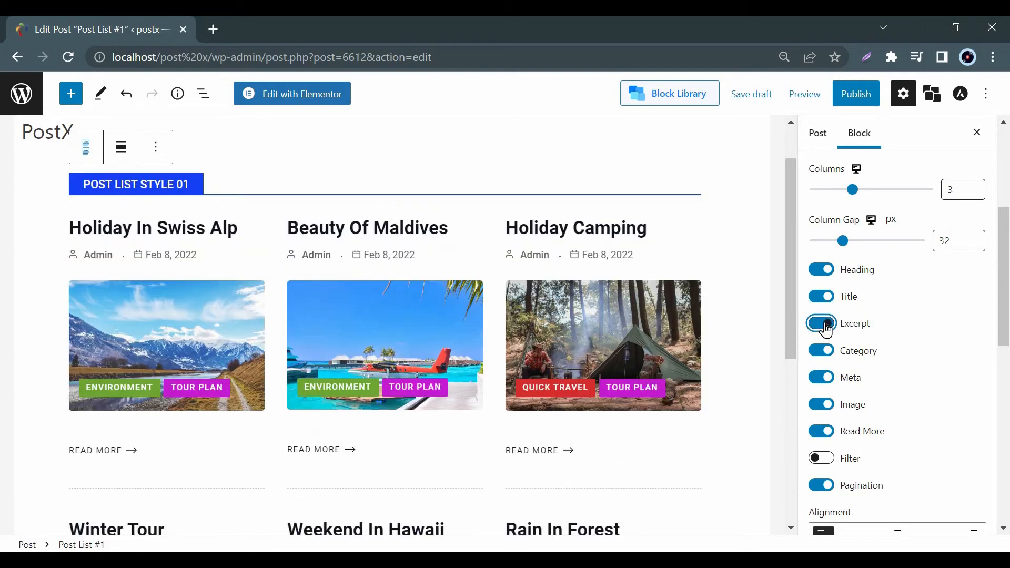
pyautogui.click(821, 323)
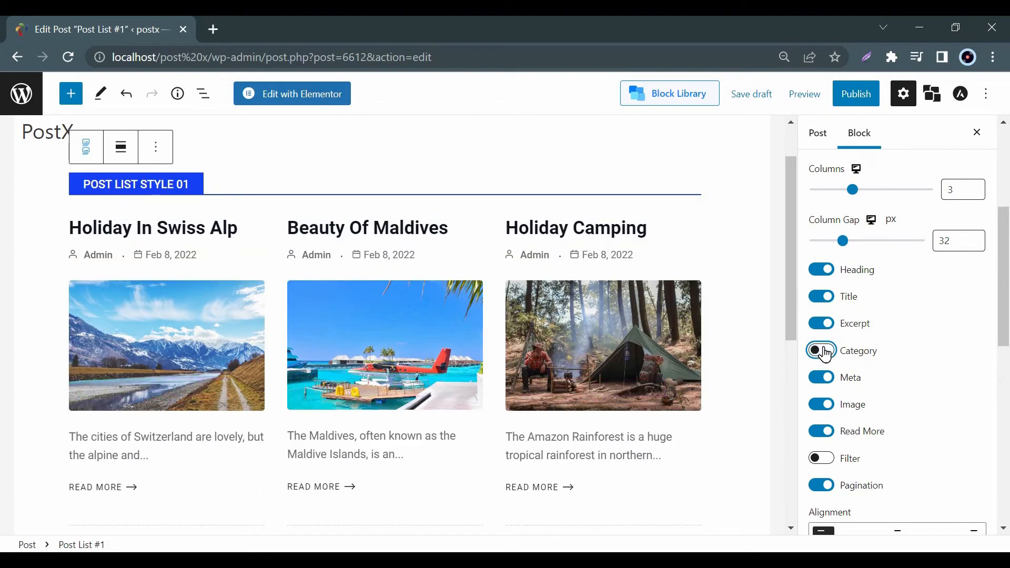
pyautogui.click(820, 350)
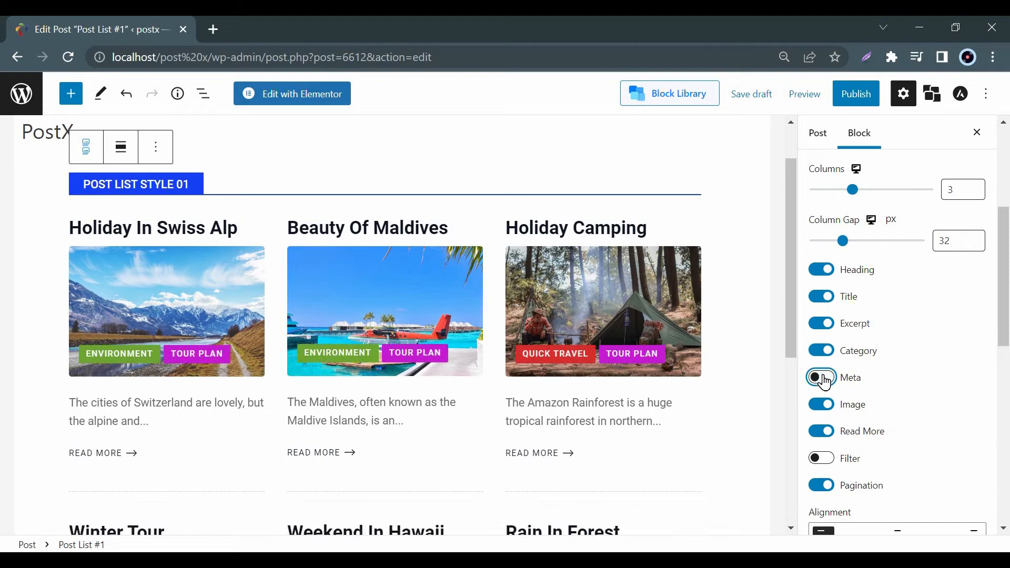
pyautogui.click(819, 378)
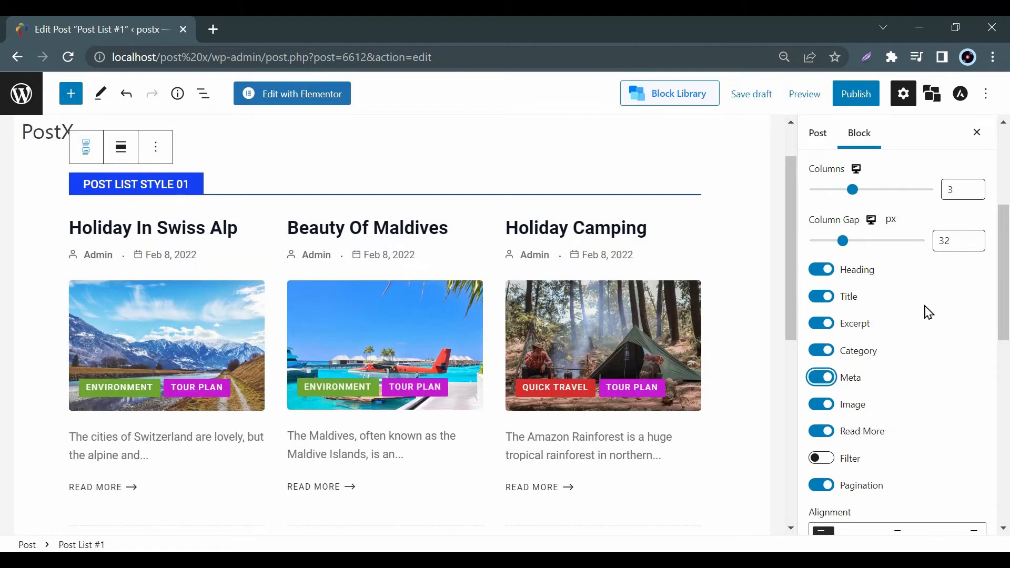
pyautogui.click(821, 270)
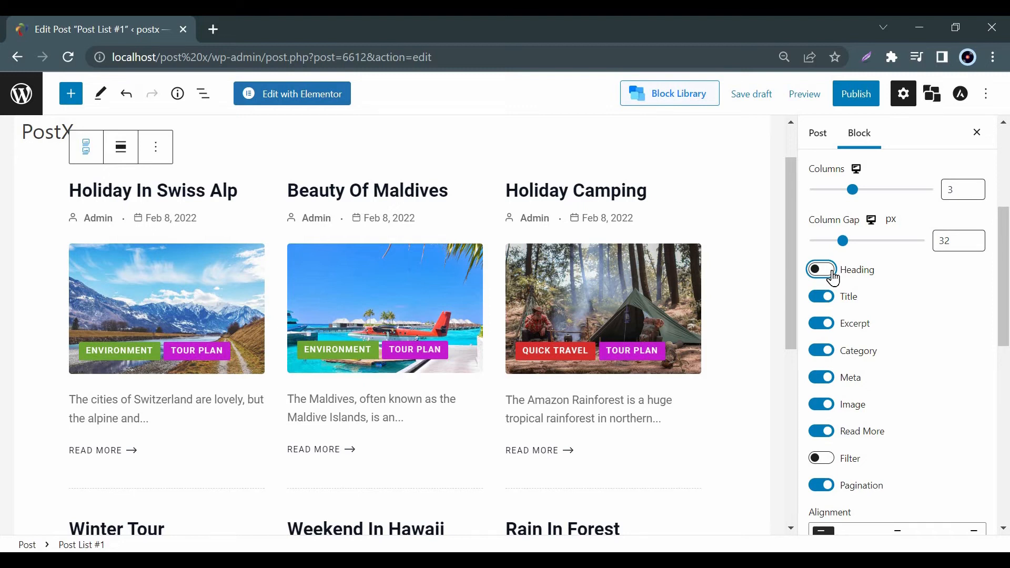
pyautogui.click(821, 270)
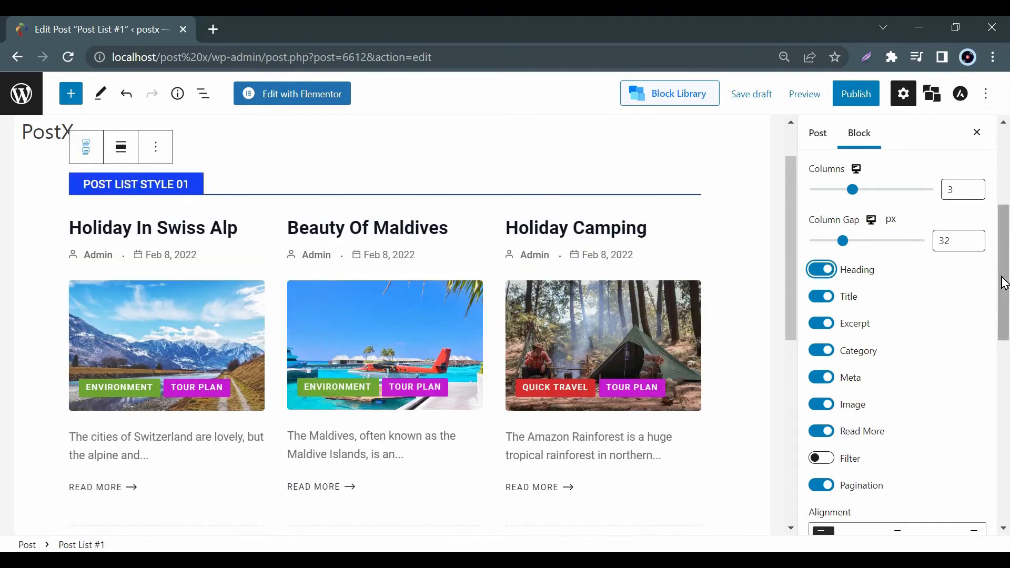
pyautogui.scroll(-3)
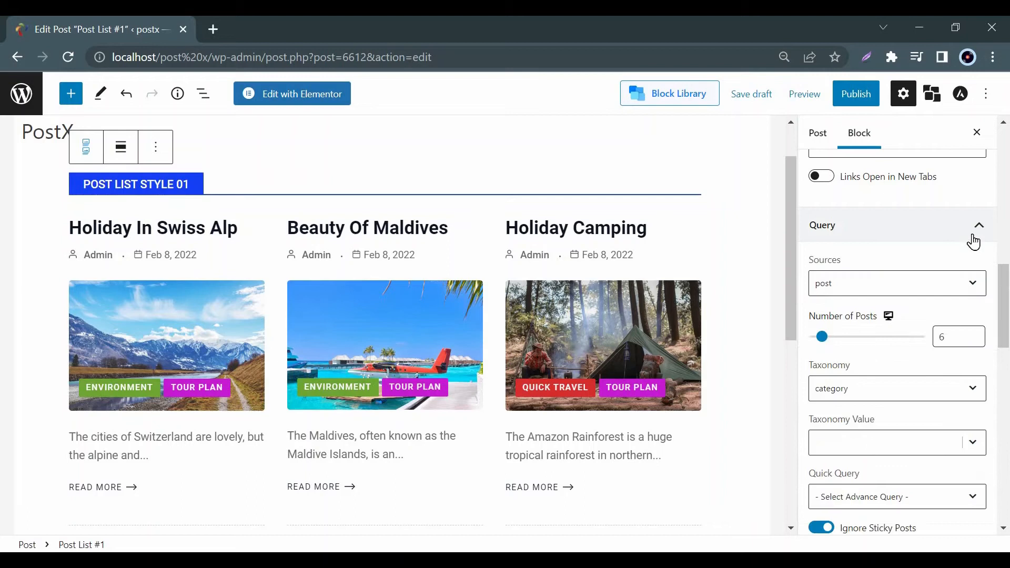
# Review the post source list and keep posts as the query source.
pyautogui.click(895, 283)
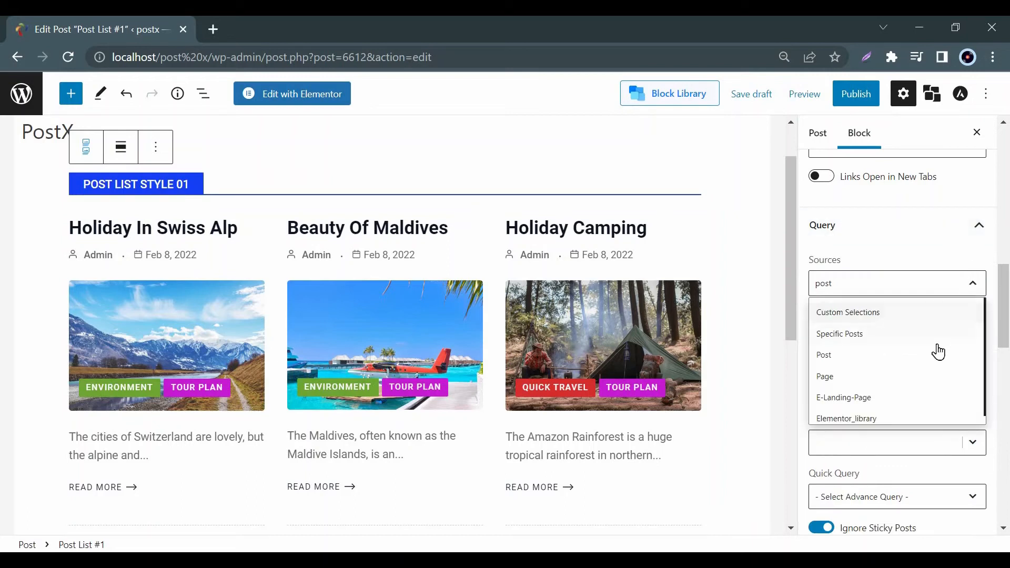
pyautogui.moveTo(934, 389)
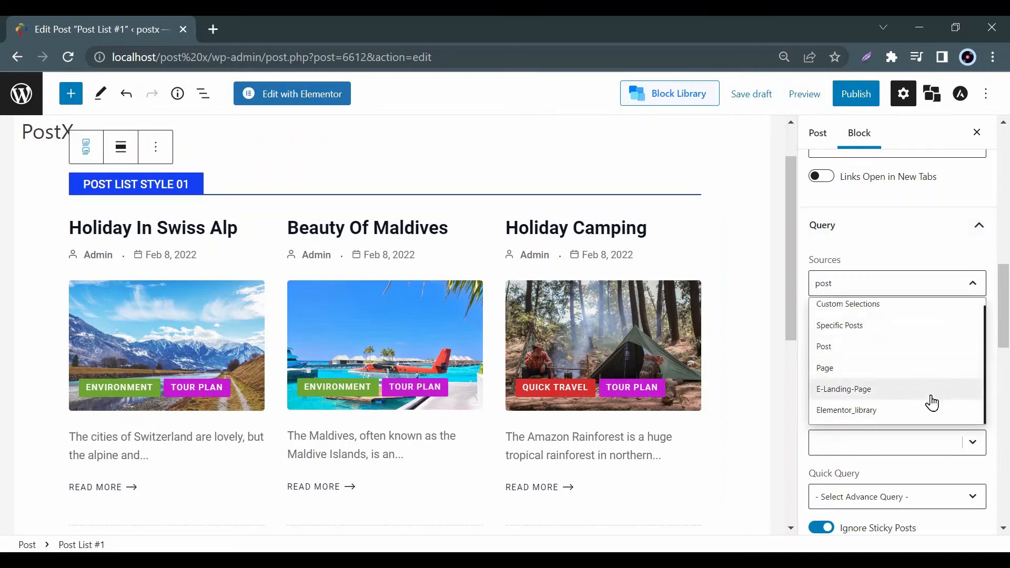
pyautogui.click(823, 347)
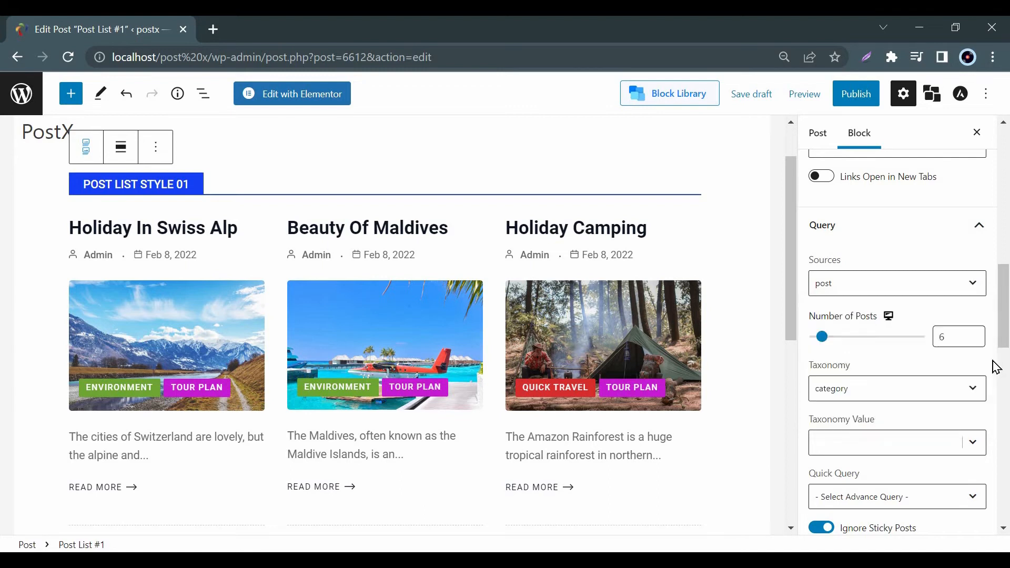
pyautogui.scroll(-3)
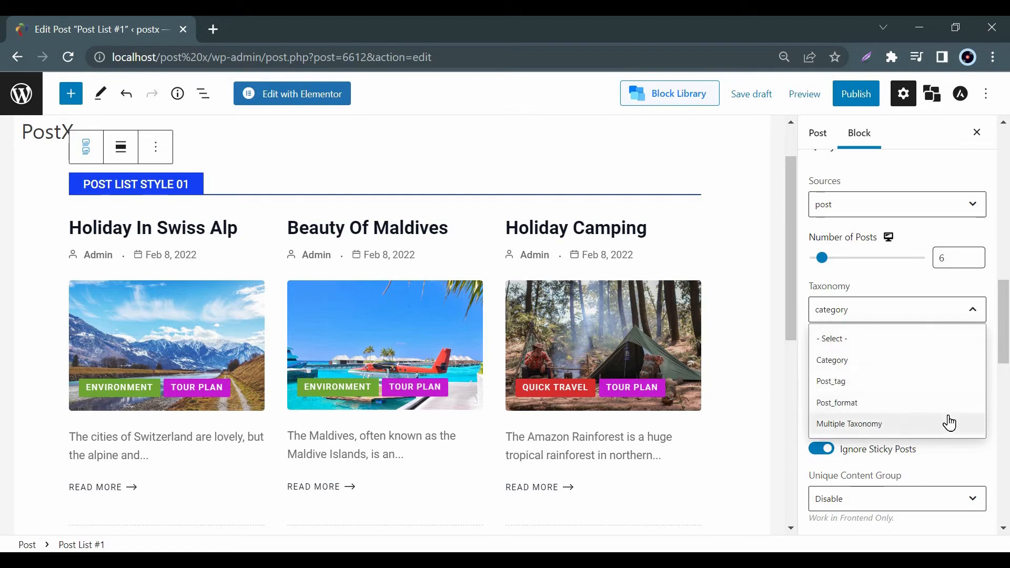
# Filter by Multiple Taxonomy with values category: Environment and post_tag: travel.
pyautogui.click(849, 423)
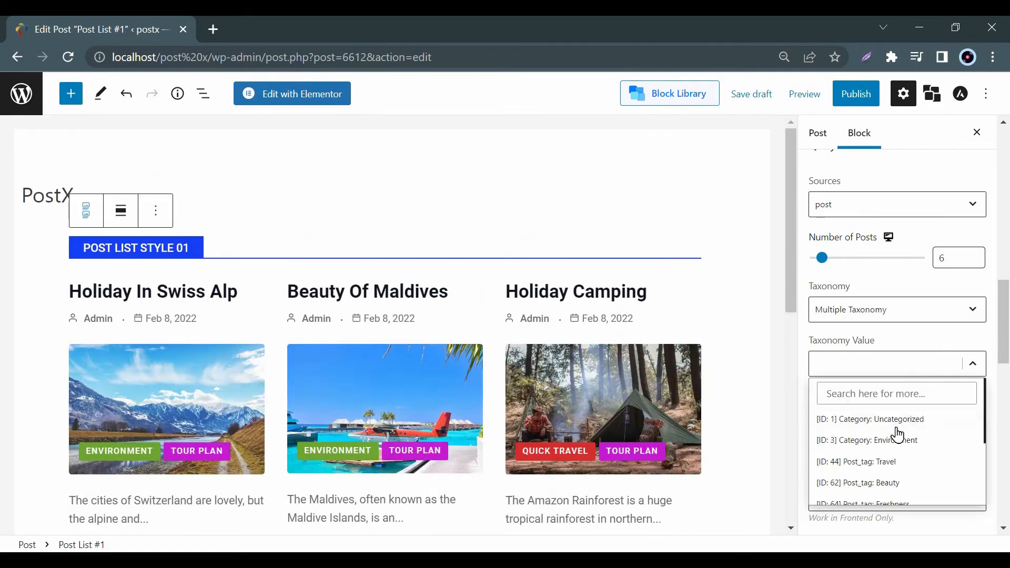
pyautogui.click(865, 439)
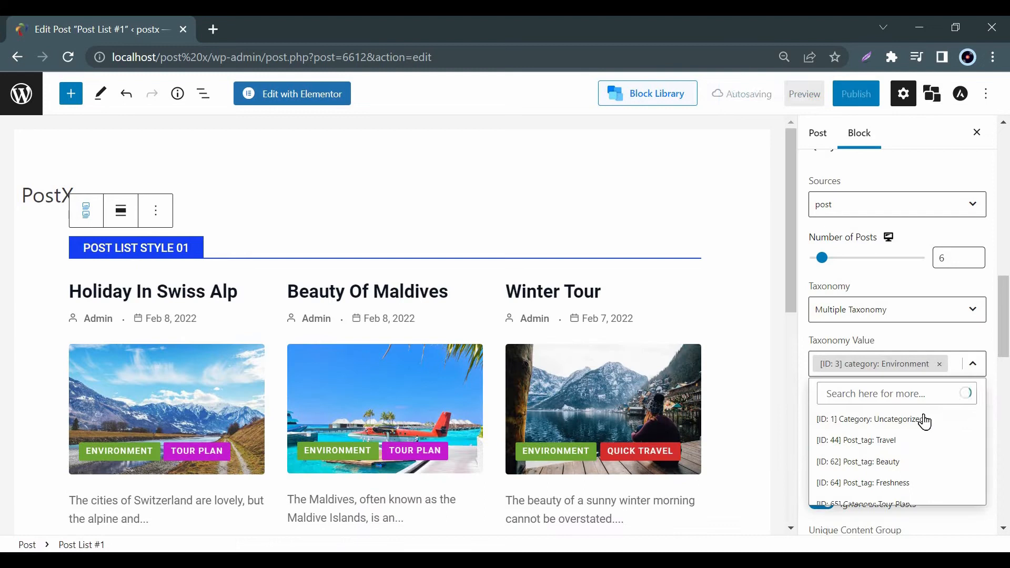
pyautogui.click(863, 440)
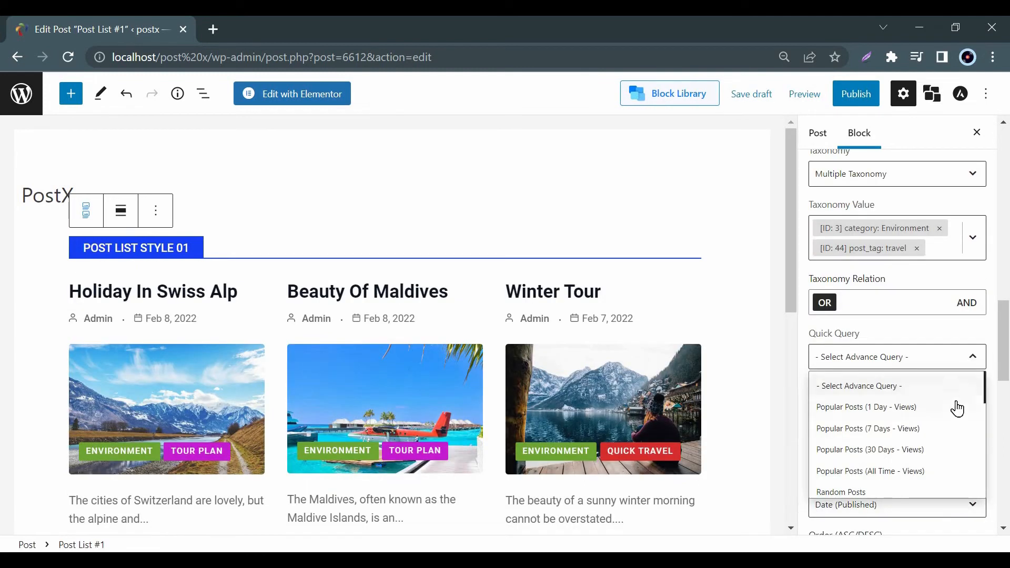
pyautogui.scroll(-3)
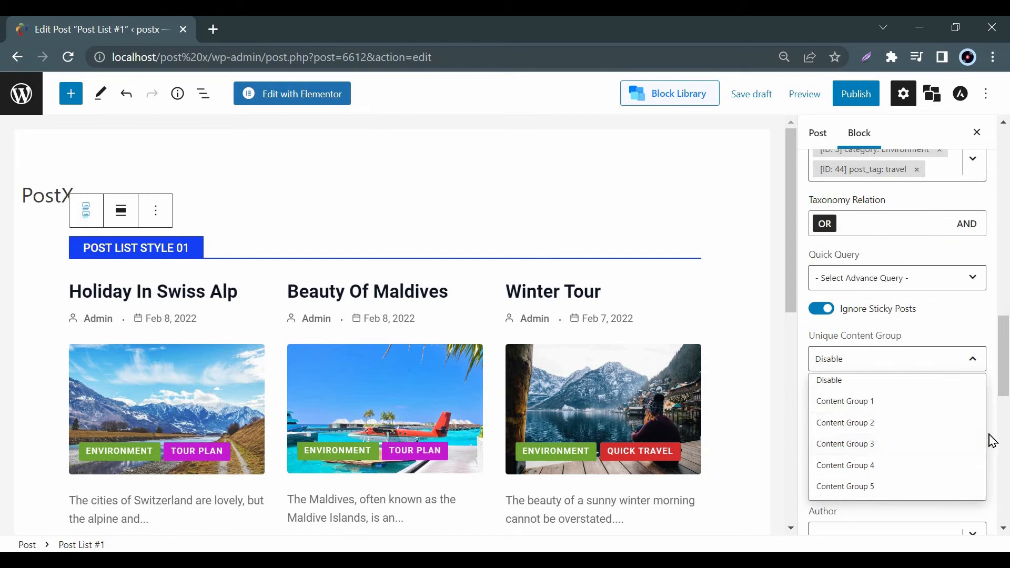
pyautogui.click(829, 380)
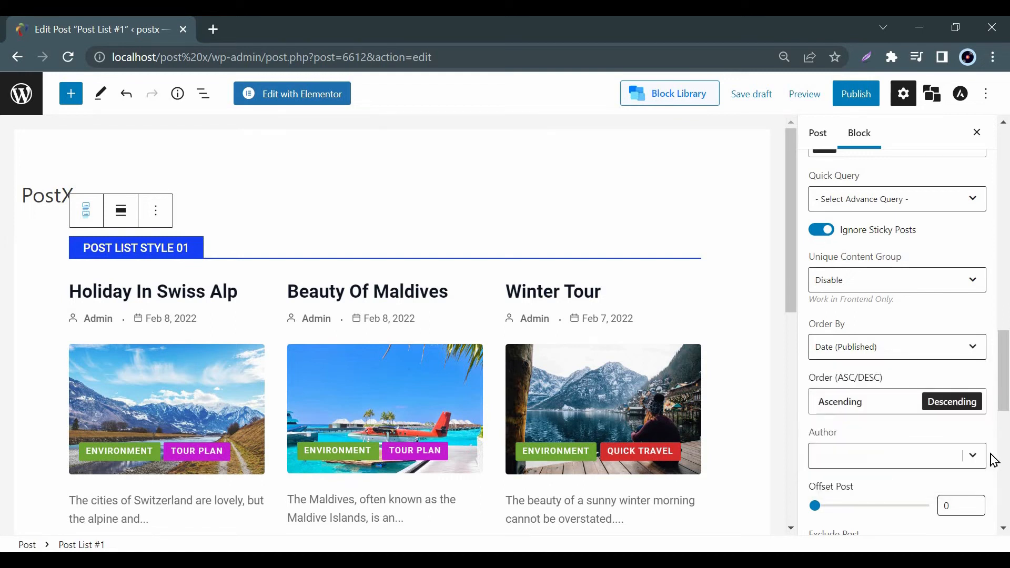
pyautogui.scroll(-3)
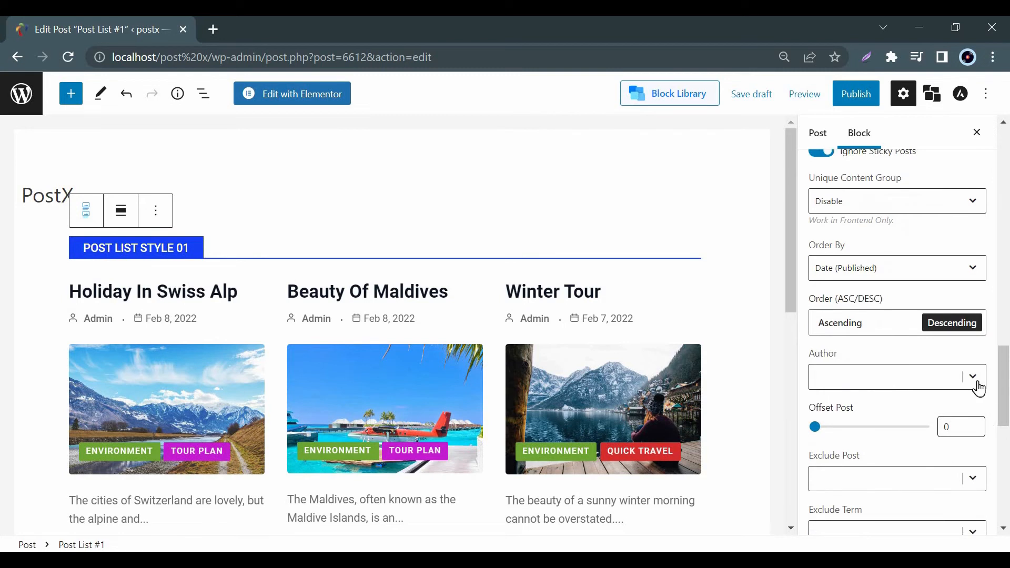
pyautogui.click(973, 376)
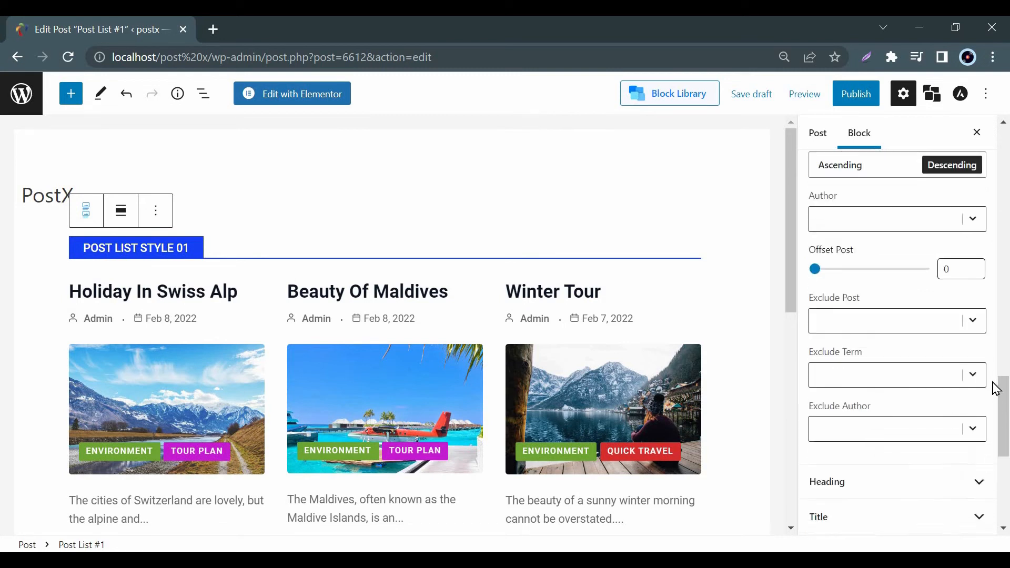
pyautogui.click(974, 321)
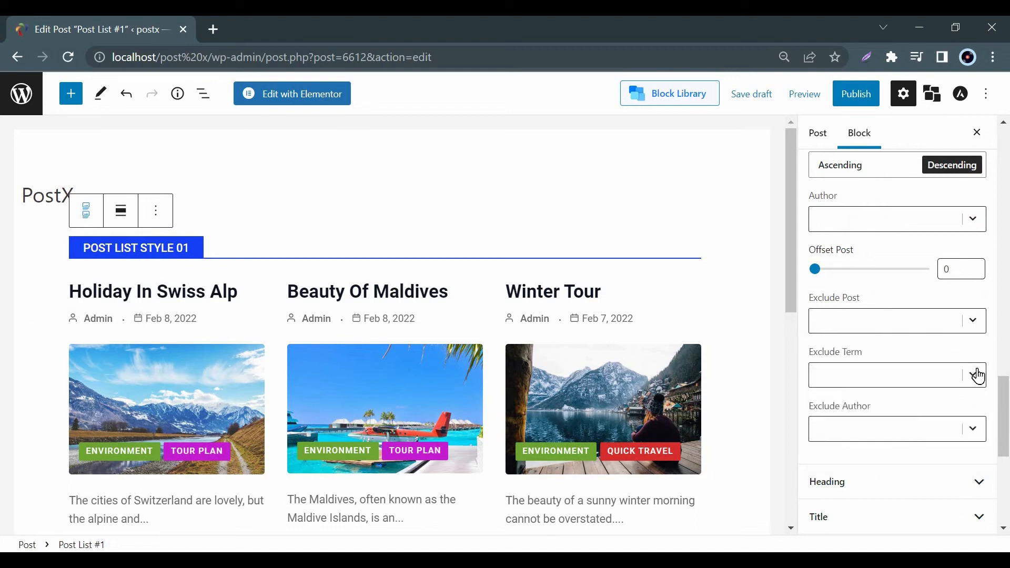
pyautogui.click(972, 375)
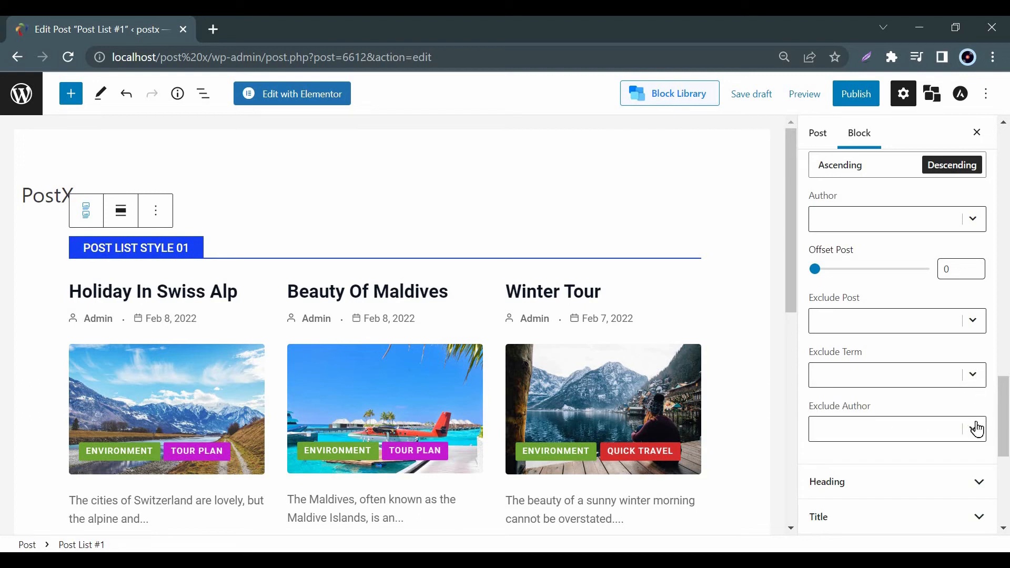
pyautogui.moveTo(977, 434)
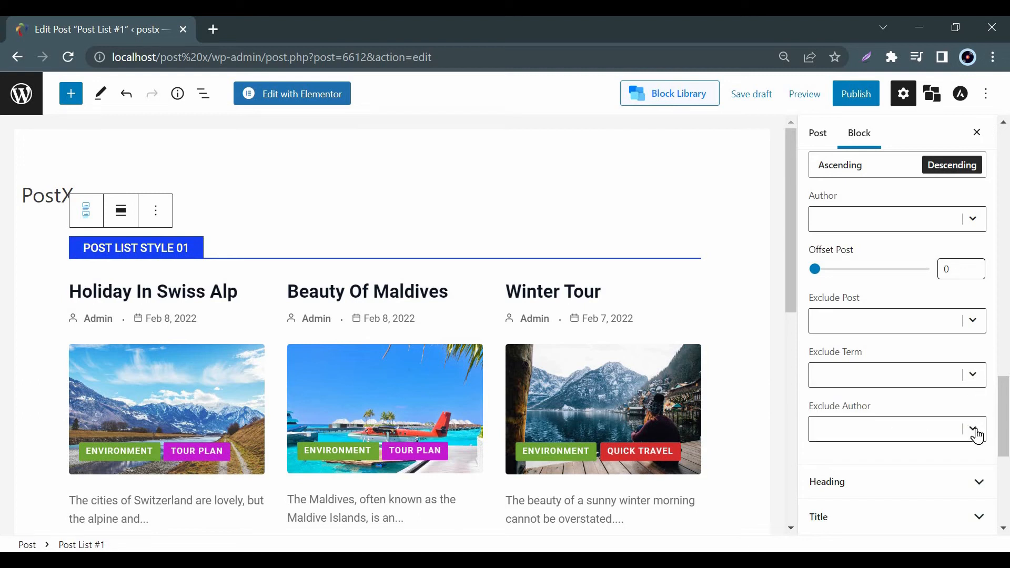
pyautogui.click(972, 429)
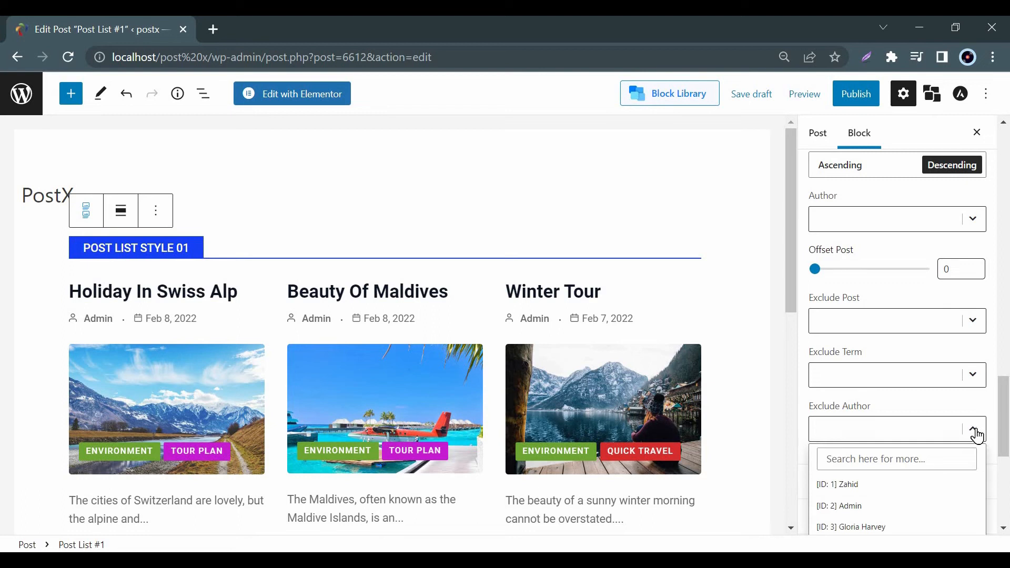
pyautogui.scroll(-3)
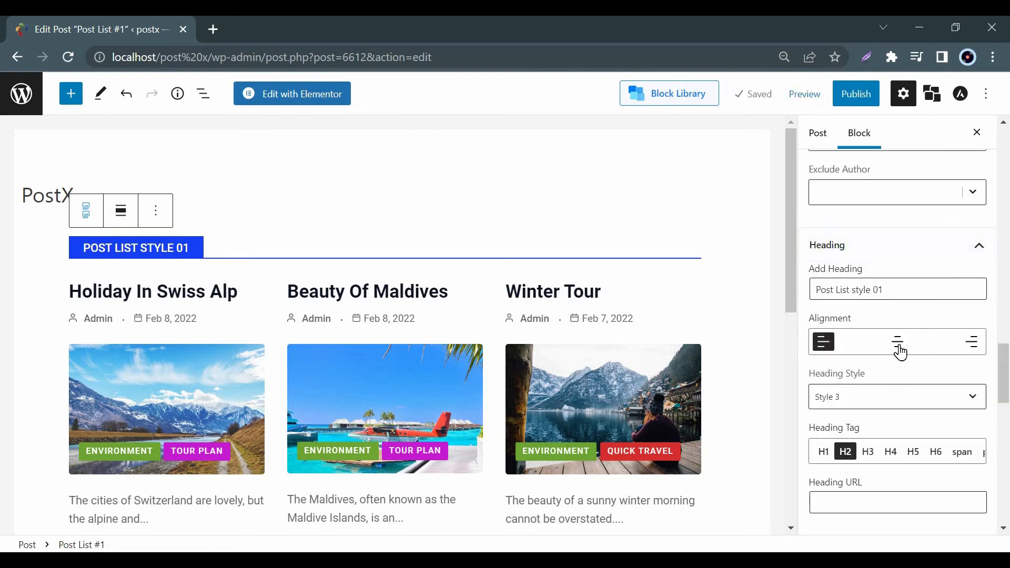
# Try right heading alignment, restore left, and review heading styling down to the sub heading.
pyautogui.click(971, 341)
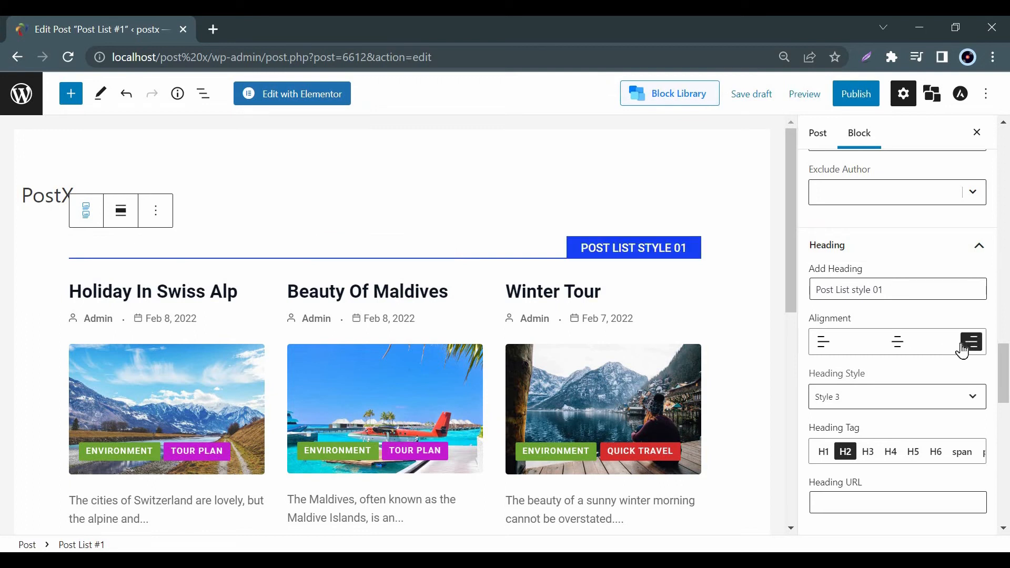
pyautogui.click(896, 397)
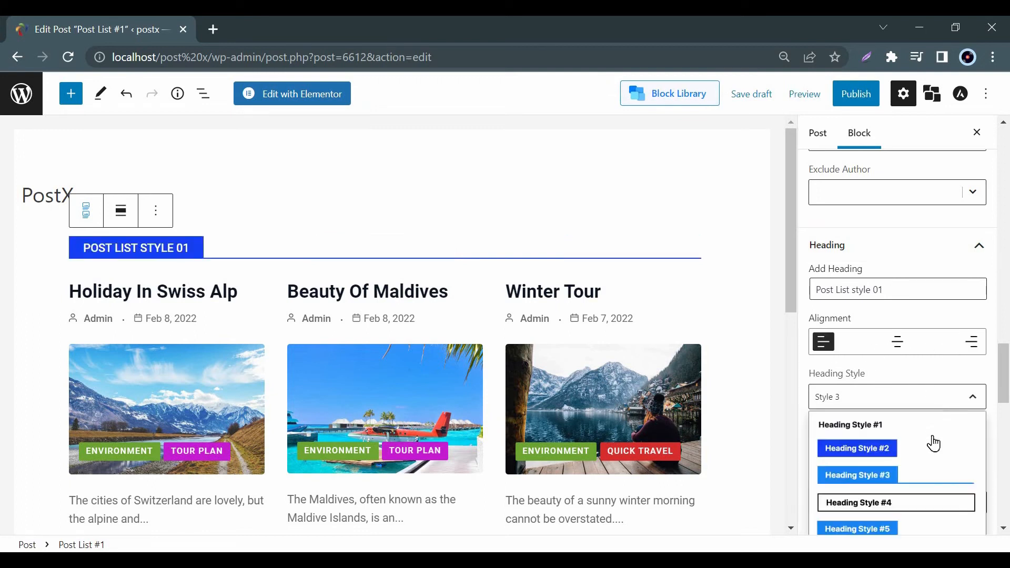
pyautogui.scroll(-3)
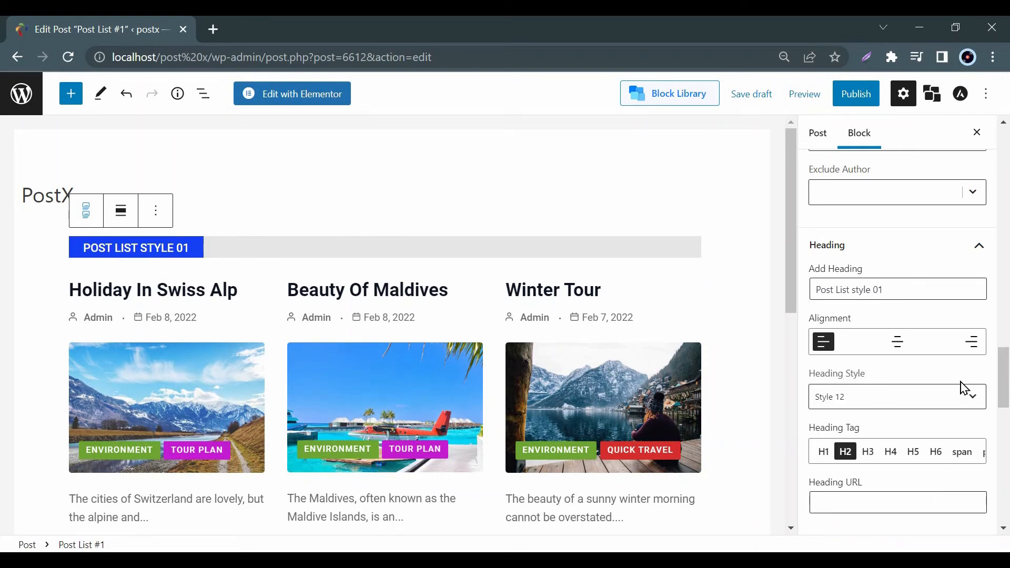
pyautogui.scroll(-3)
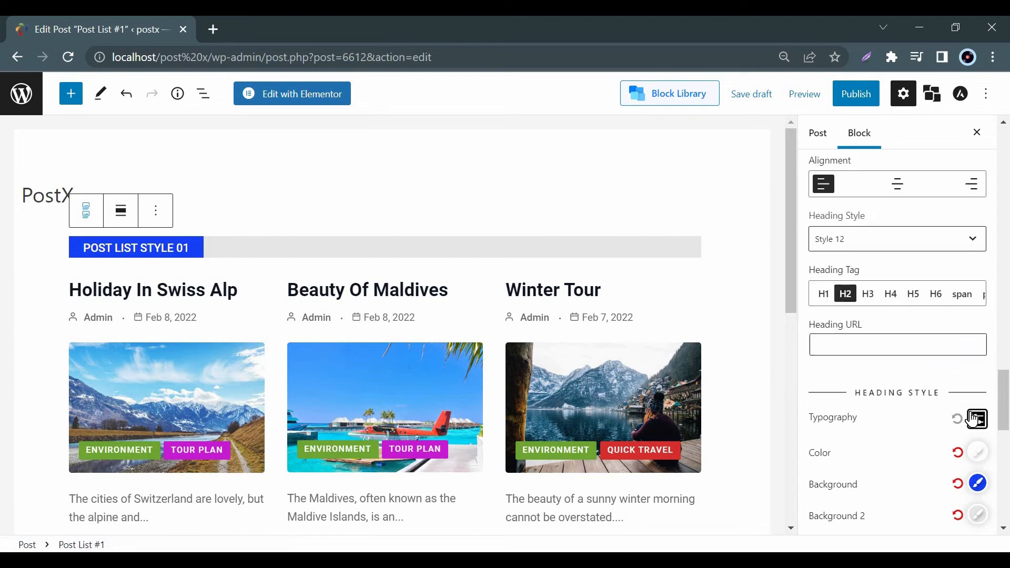
pyautogui.scroll(-3)
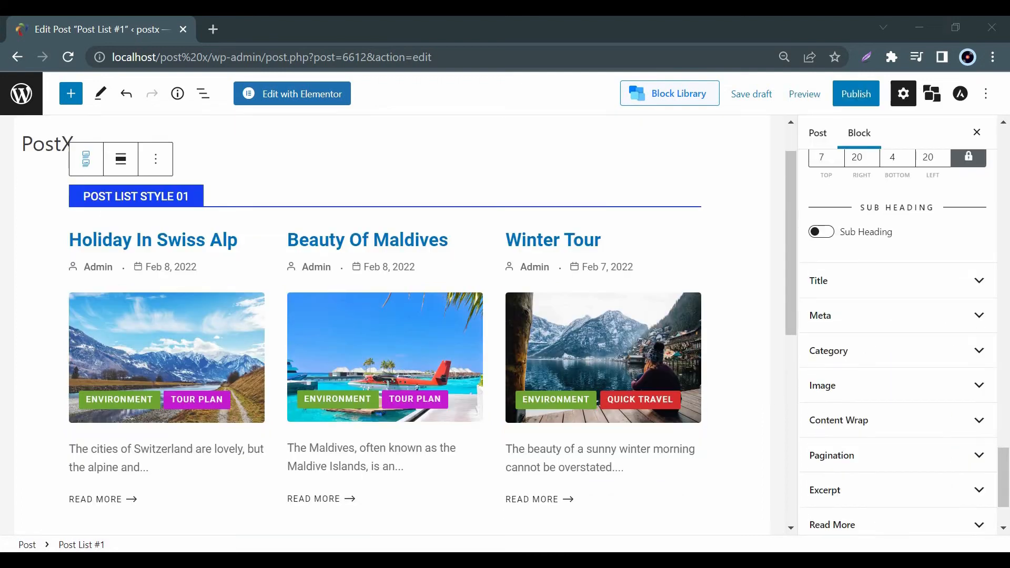
# Set the post title color to black #000000 in the Title panel.
pyautogui.click(896, 280)
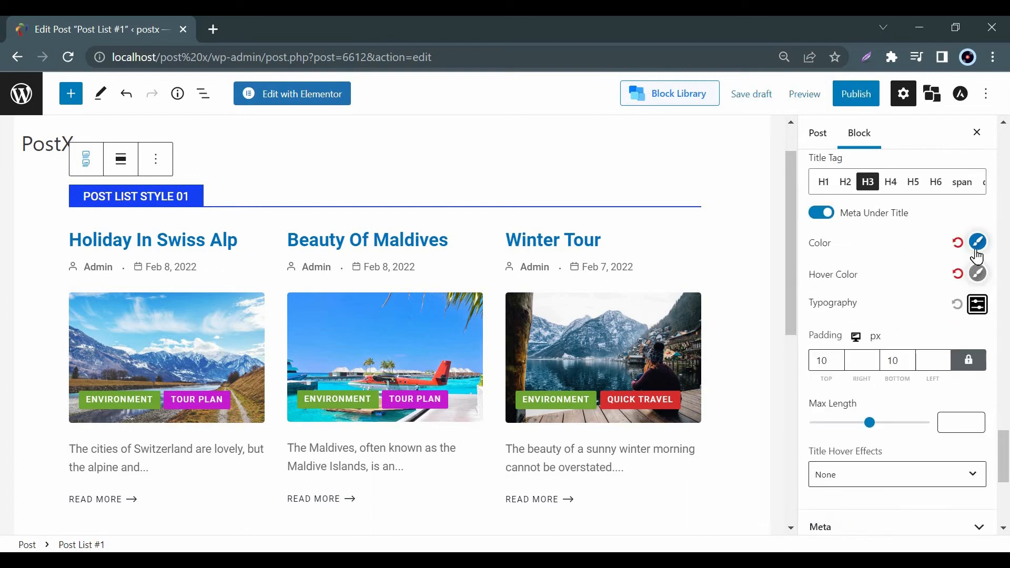
pyautogui.click(978, 242)
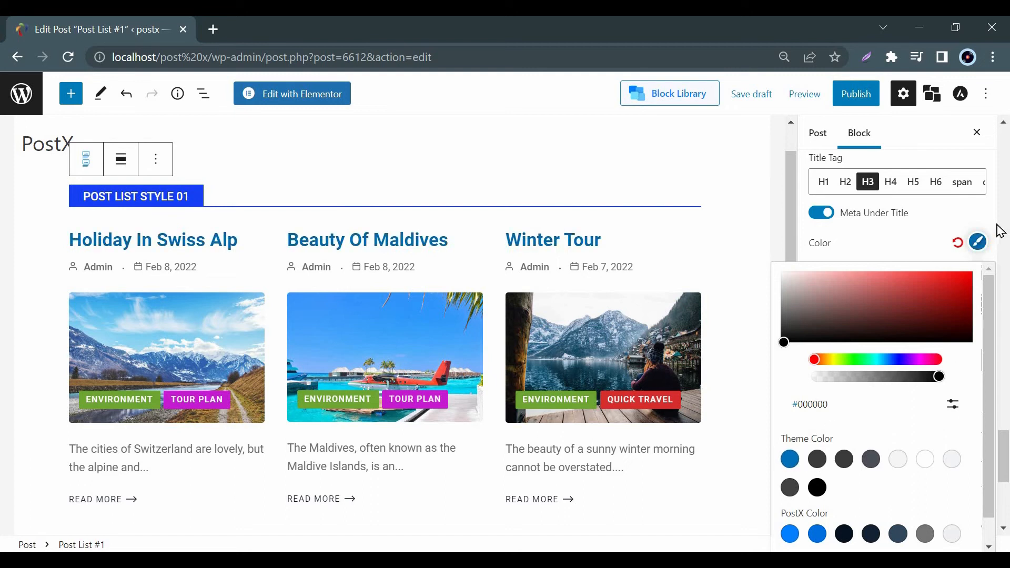
pyautogui.click(977, 226)
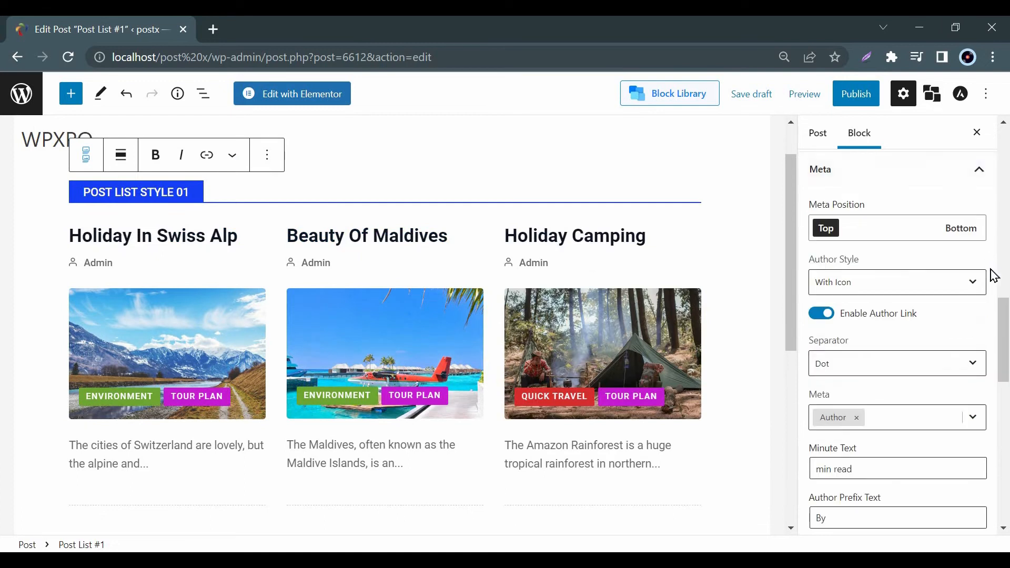
# Add Date to the meta items and keep the meta line positioned at the top under titles.
pyautogui.click(972, 418)
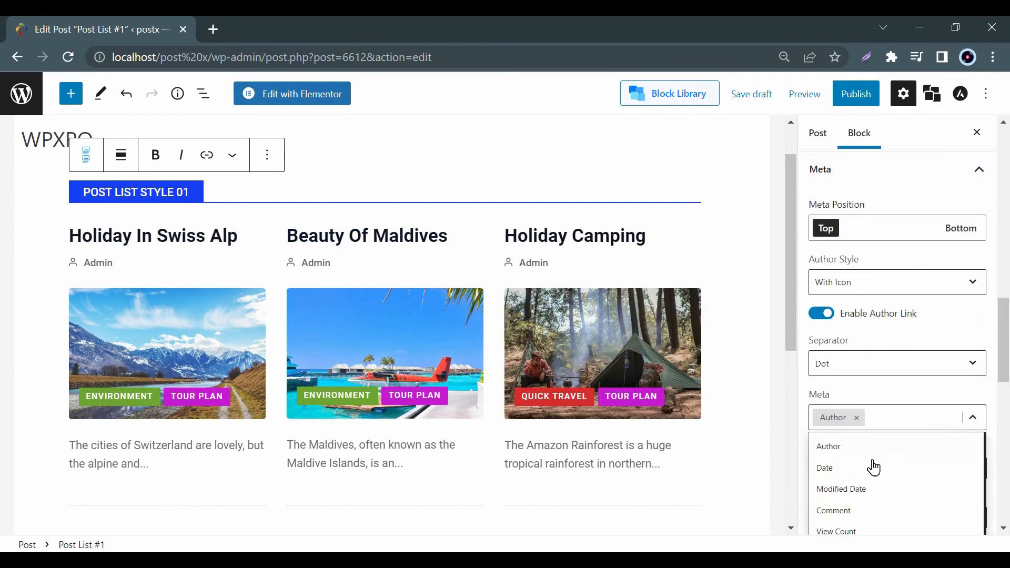
pyautogui.click(825, 467)
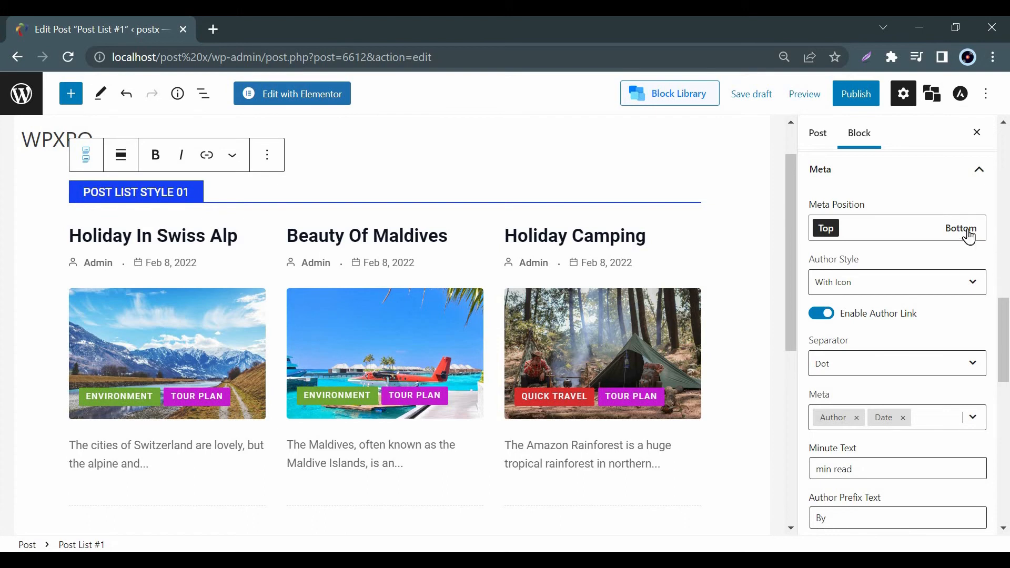
pyautogui.click(961, 228)
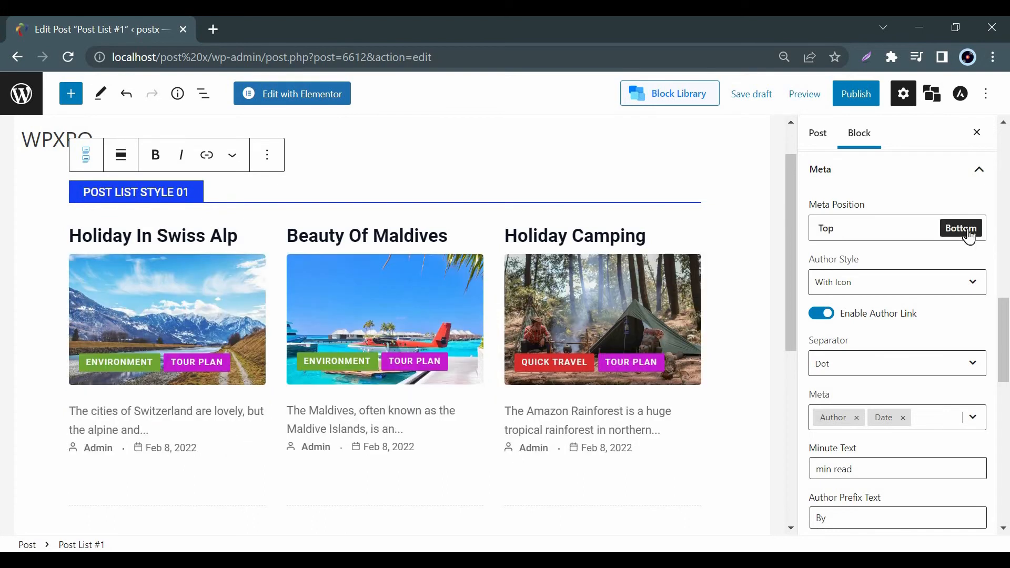
pyautogui.click(825, 229)
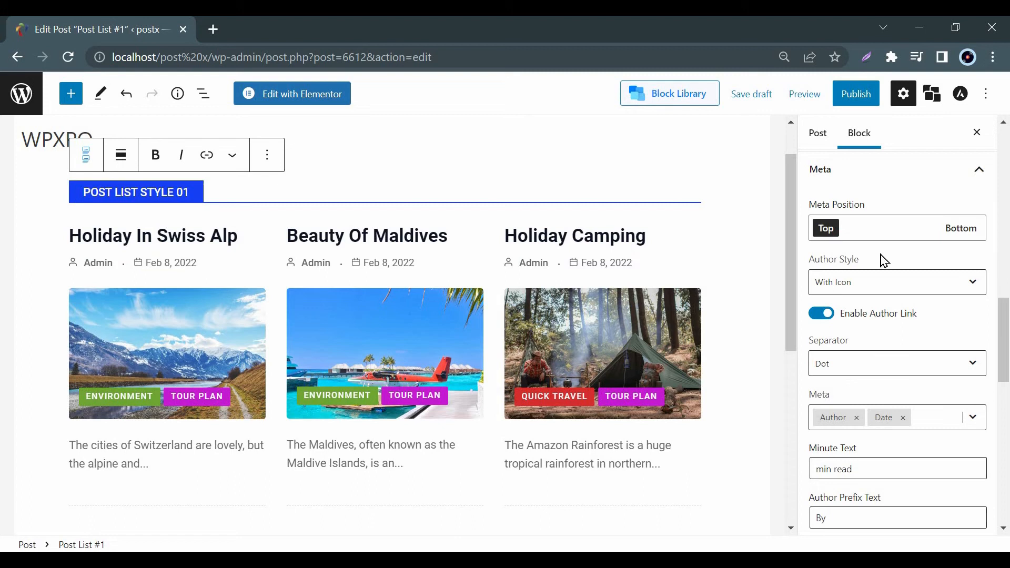
# Use a slash as the author/date separator and review the meta text color.
pyautogui.click(896, 363)
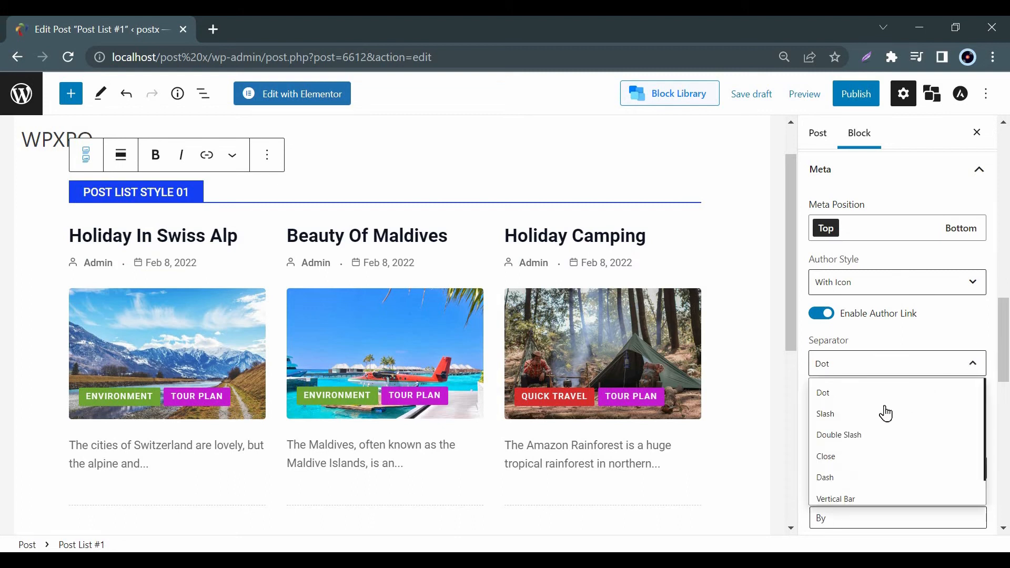
pyautogui.click(826, 414)
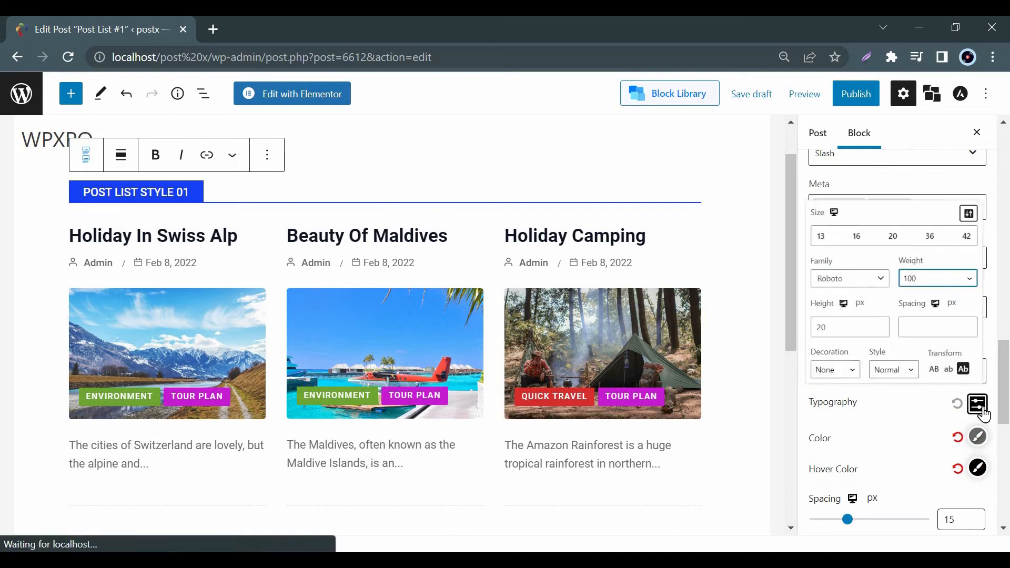
pyautogui.click(976, 438)
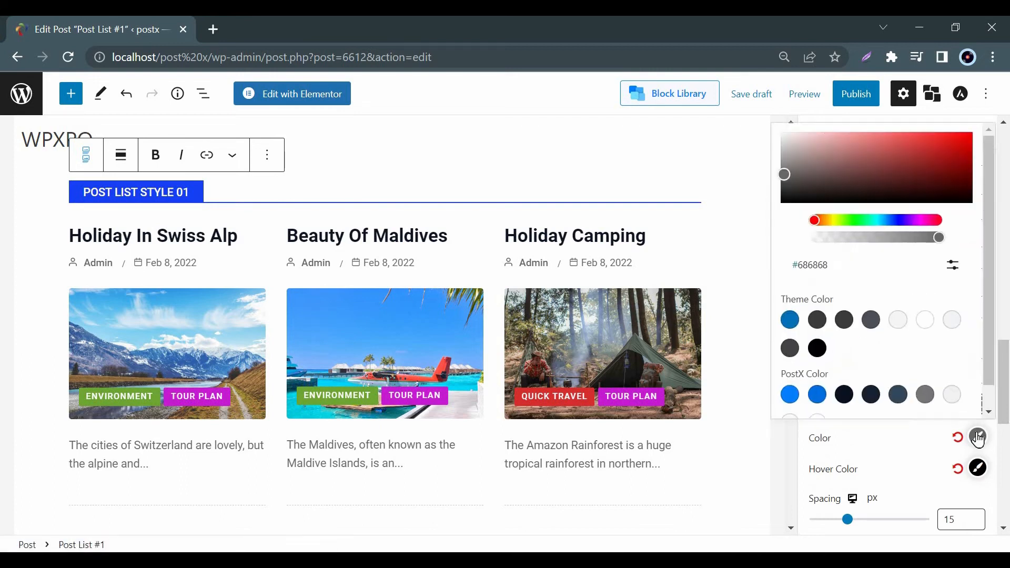
pyautogui.click(976, 438)
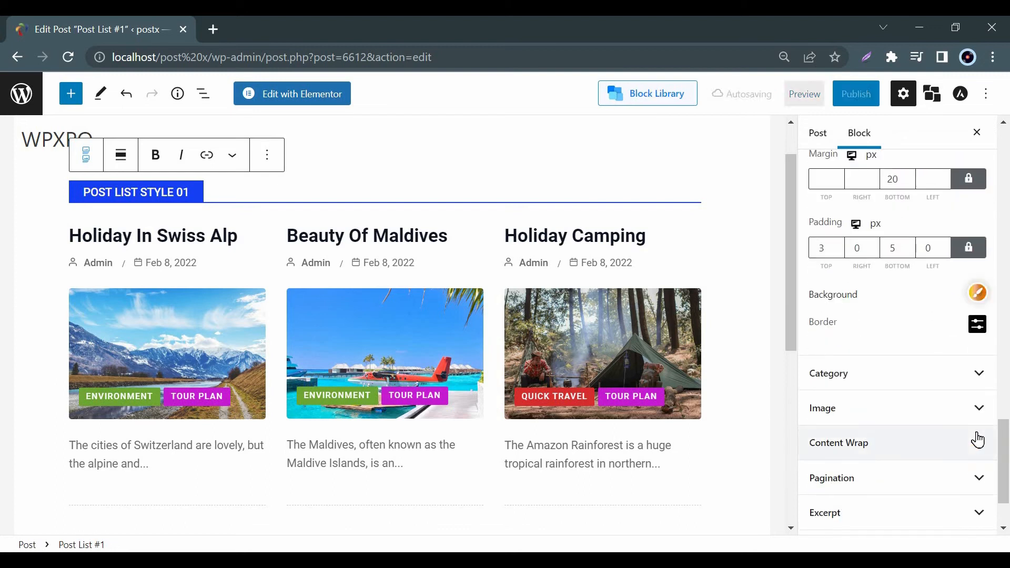
pyautogui.click(830, 373)
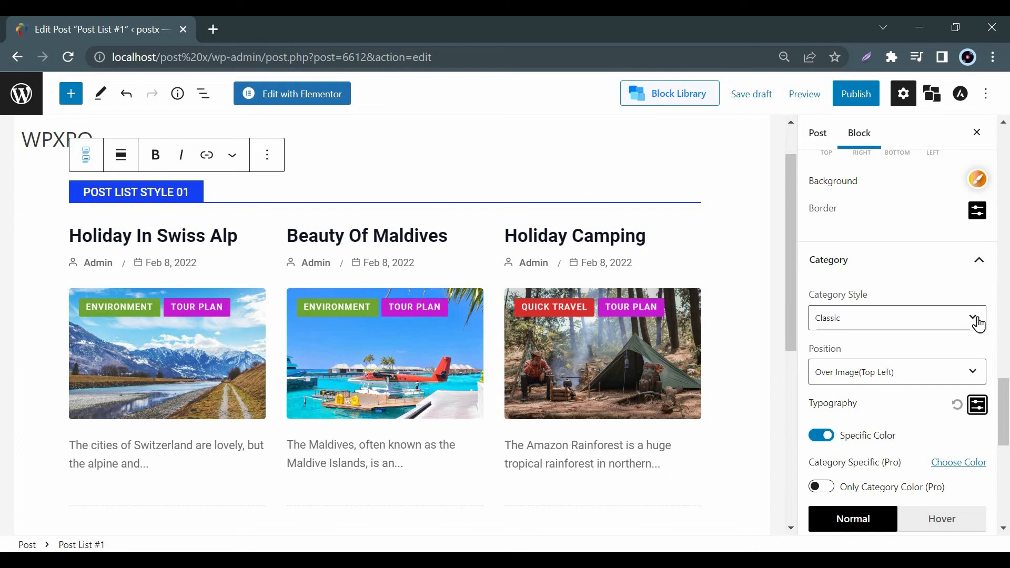
# Keep category badges at Over Image (Top Left) and review their typography settings.
pyautogui.click(897, 372)
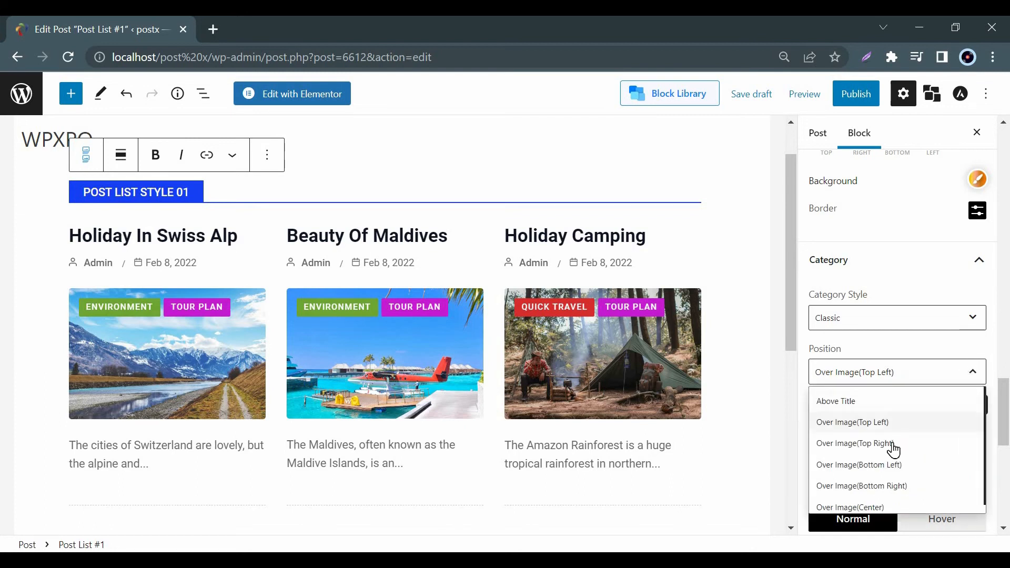
pyautogui.click(854, 443)
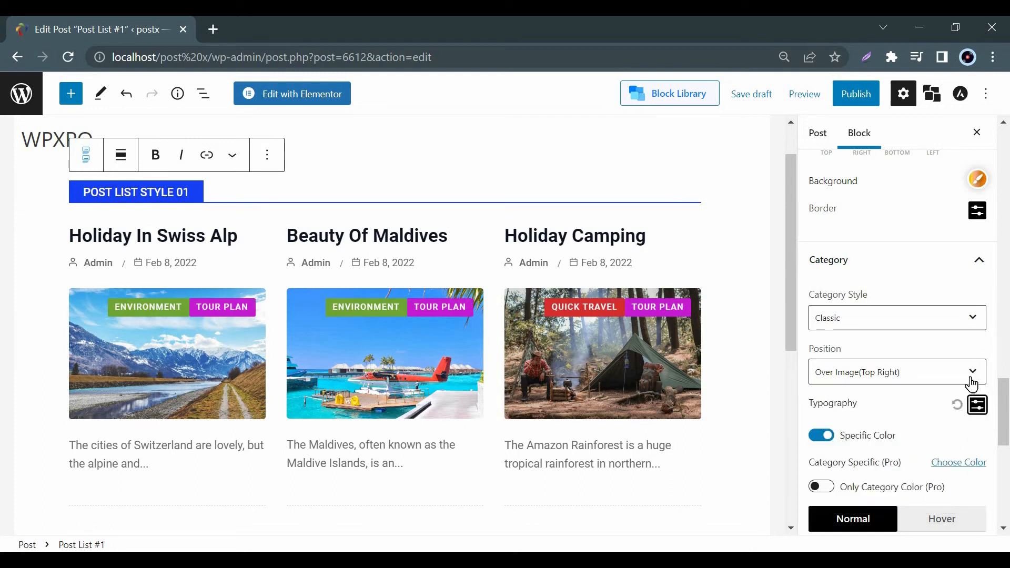
pyautogui.click(895, 372)
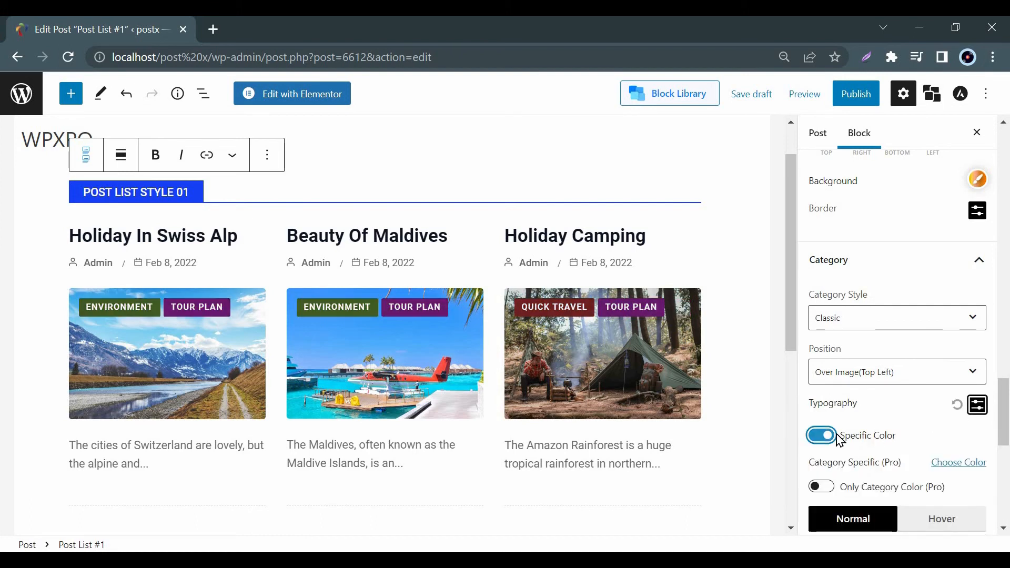
pyautogui.click(977, 404)
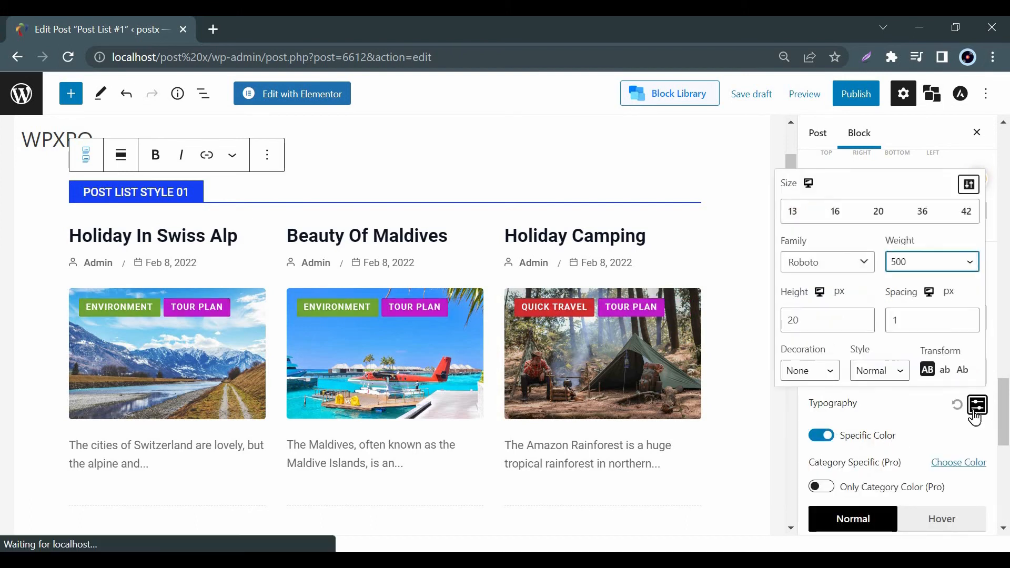
pyautogui.scroll(-3)
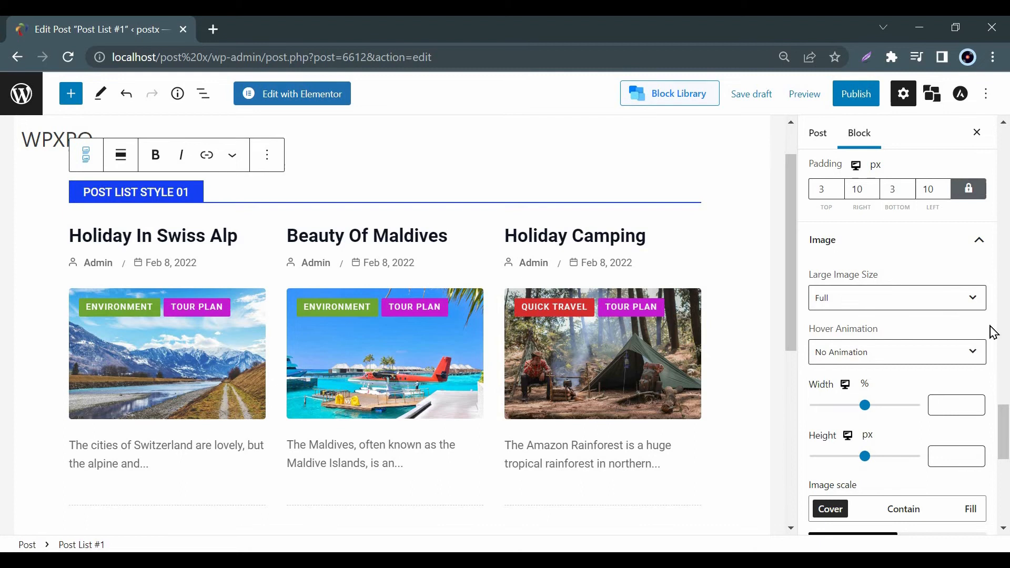
# Set the image hover animation to Rotate Right.
pyautogui.click(896, 351)
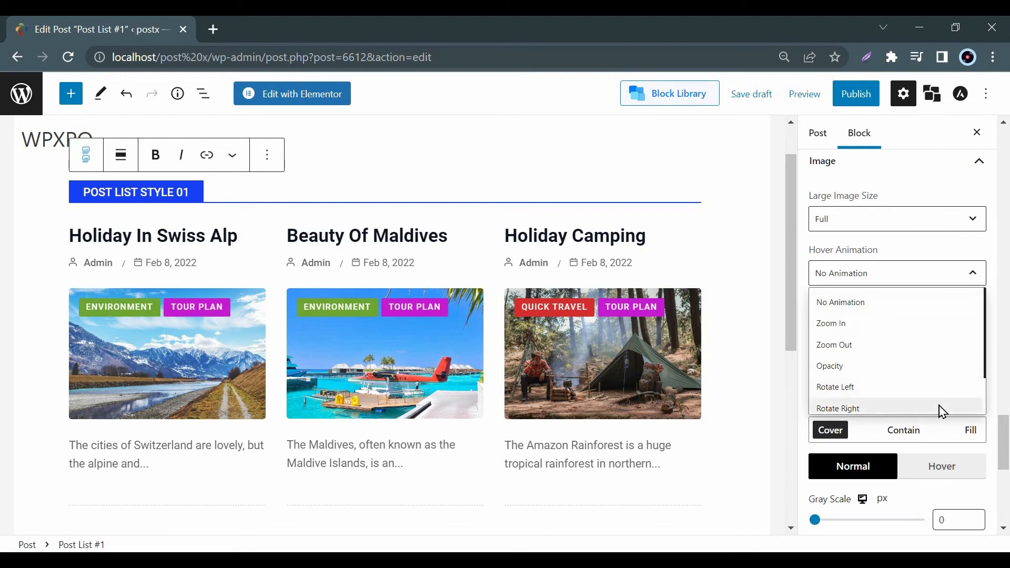
pyautogui.click(837, 409)
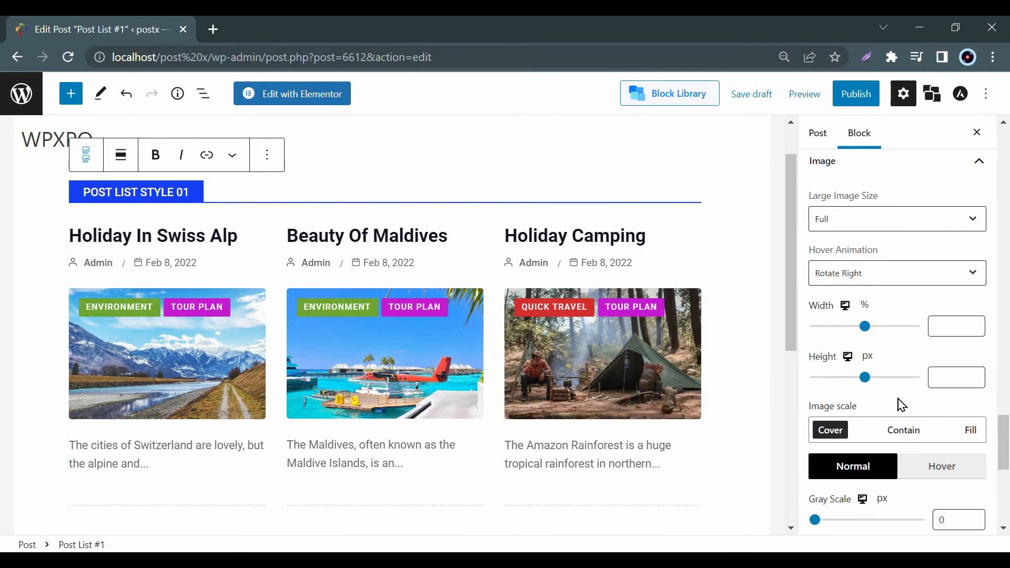
pyautogui.scroll(-3)
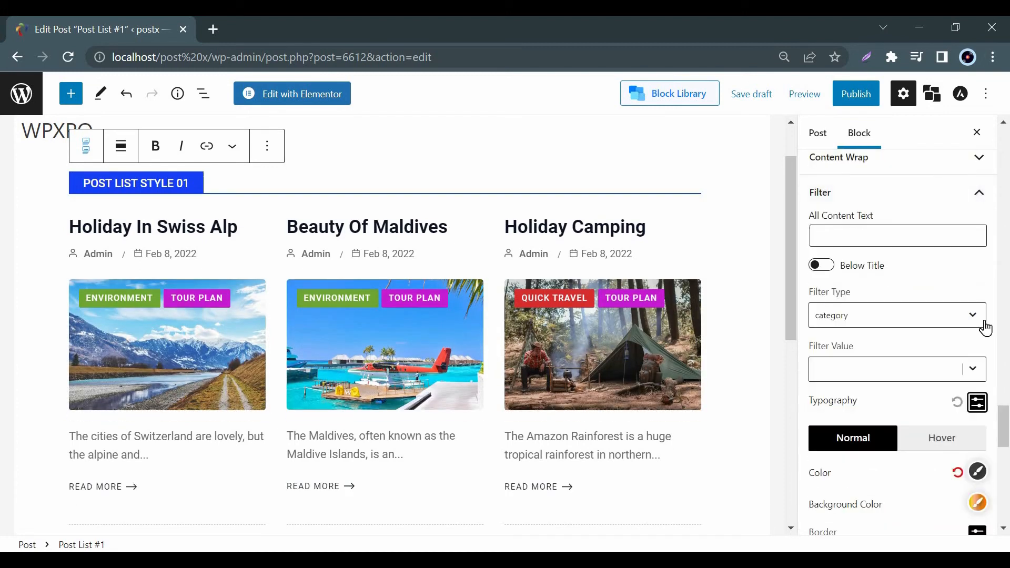
pyautogui.moveTo(933, 374)
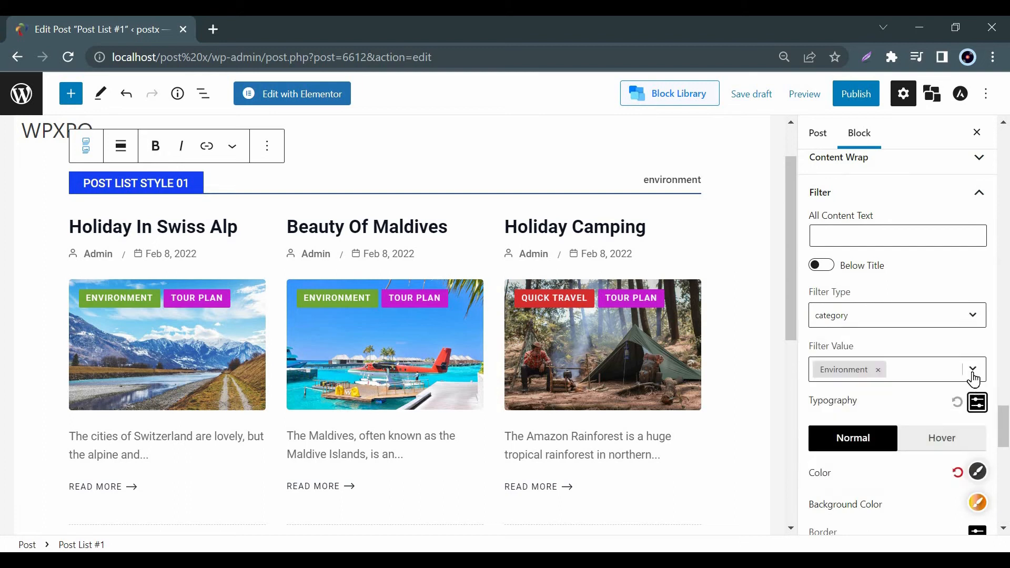
# Add Quick Travel to the filter values and set the filter typography to uppercase.
pyautogui.click(973, 369)
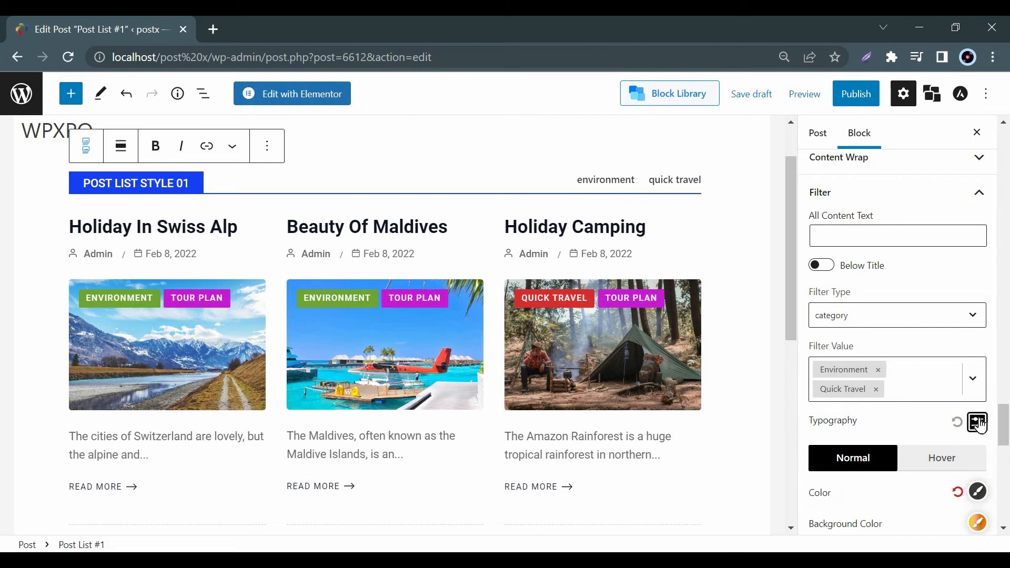
pyautogui.click(977, 423)
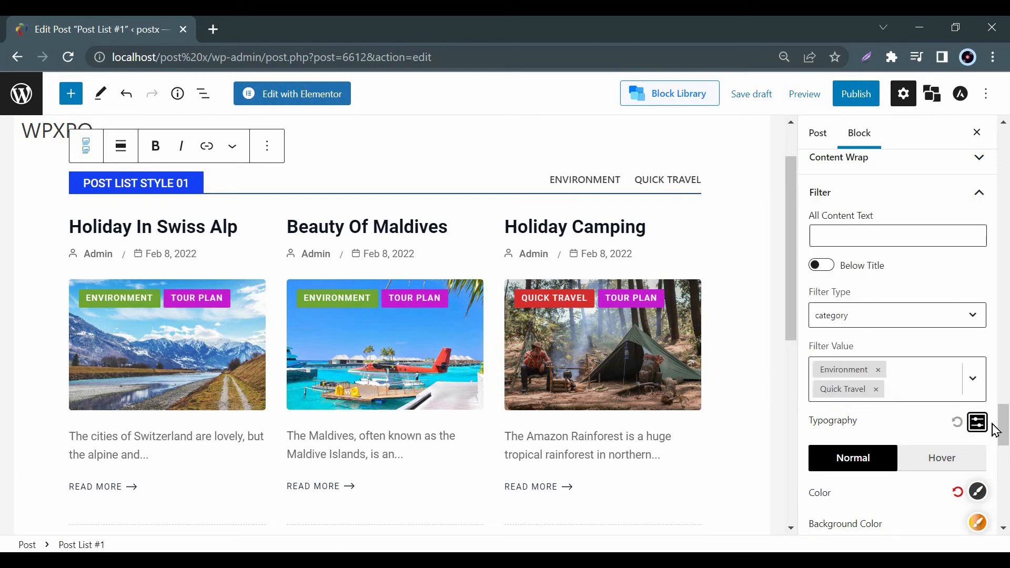
pyautogui.click(978, 491)
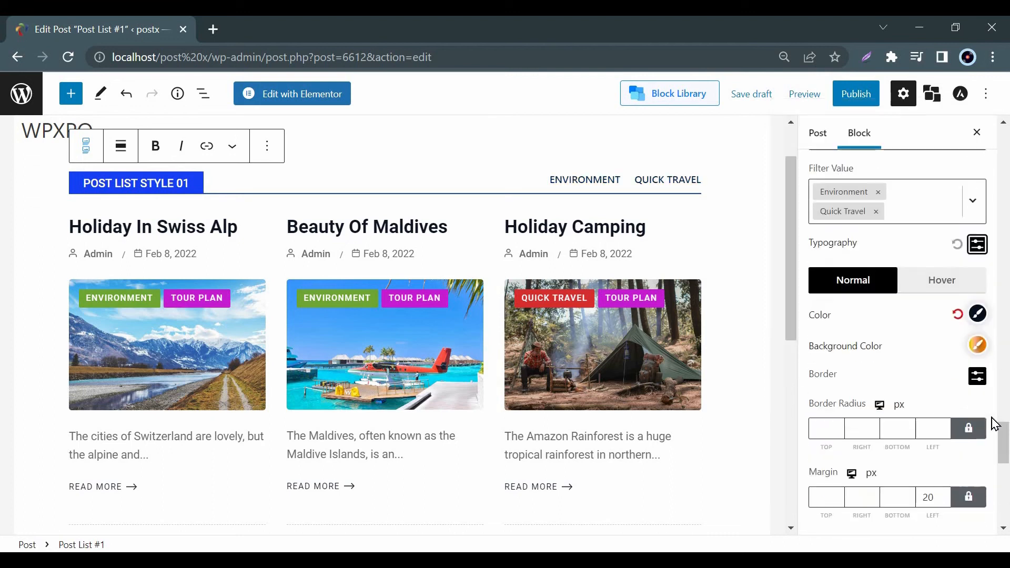
pyautogui.scroll(-3)
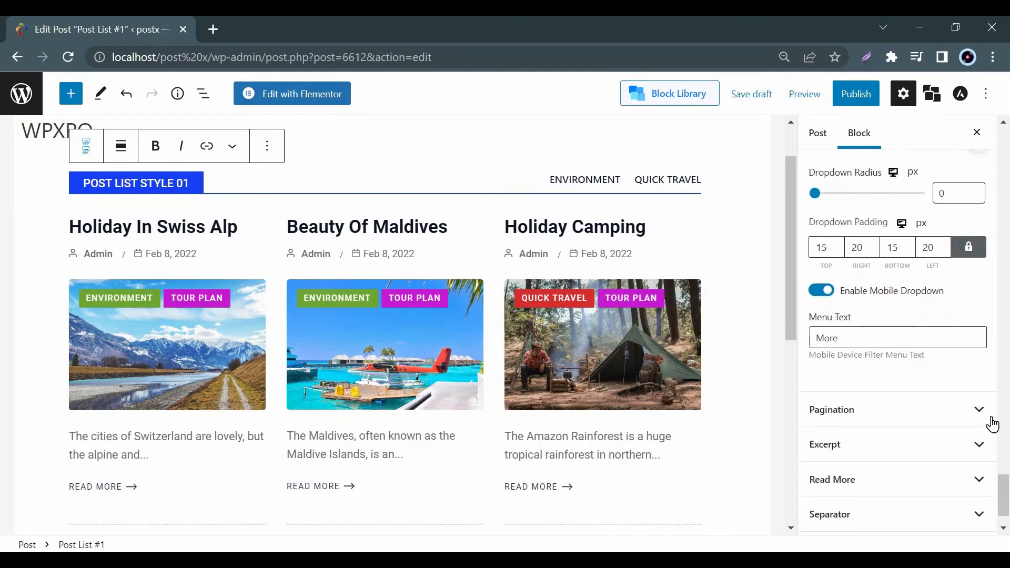
pyautogui.click(825, 444)
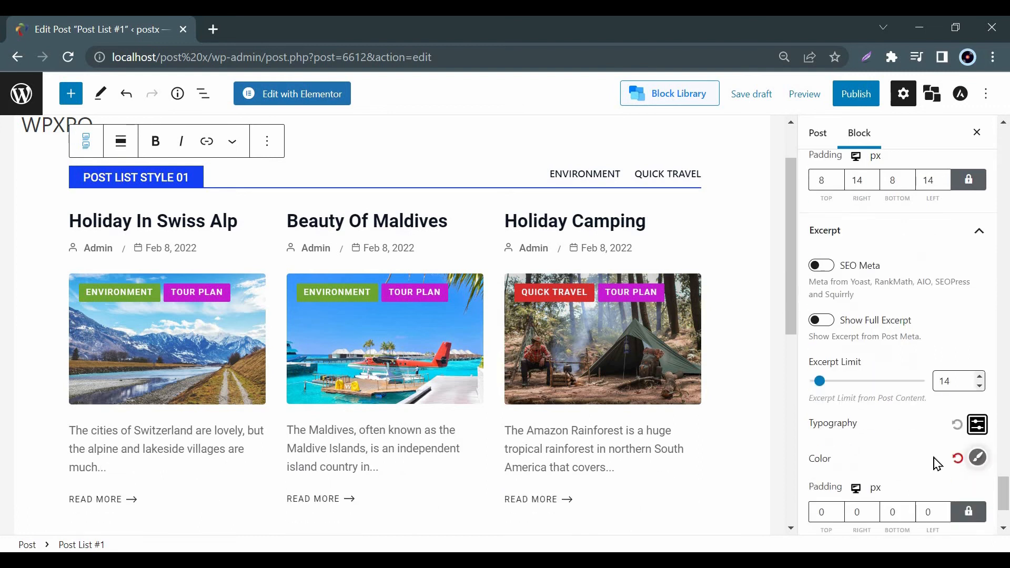
# Pick a PostX colour swatch for the excerpt text.
pyautogui.click(977, 457)
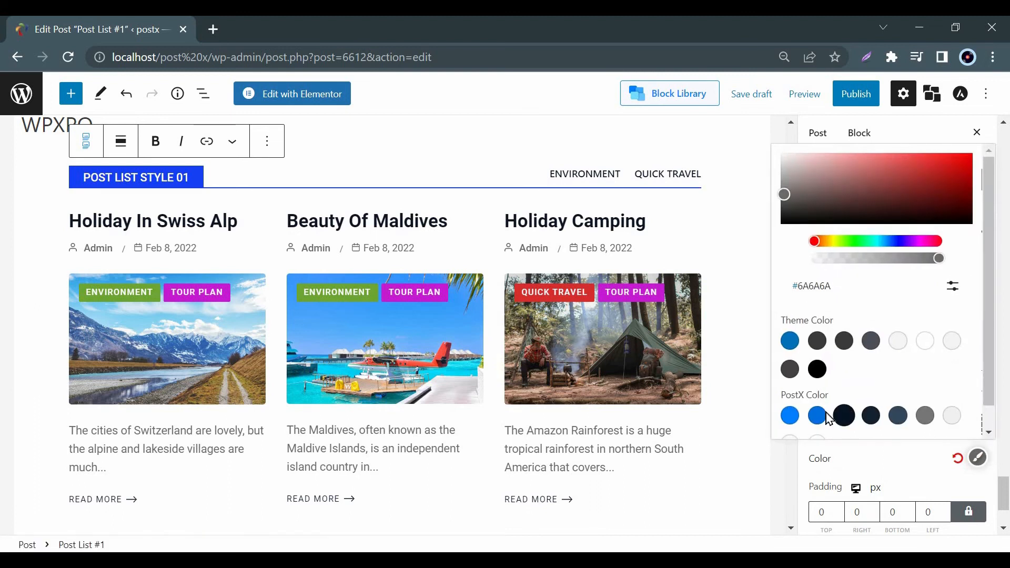
pyautogui.click(817, 416)
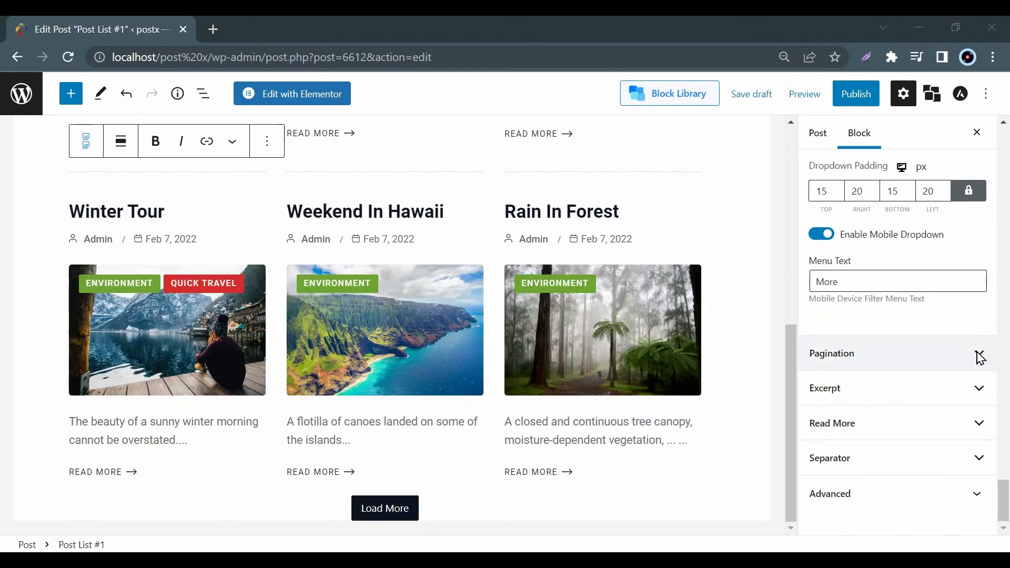
# Set Pagination Type to numbered Pagination with the Only Arrow button style.
pyautogui.click(831, 353)
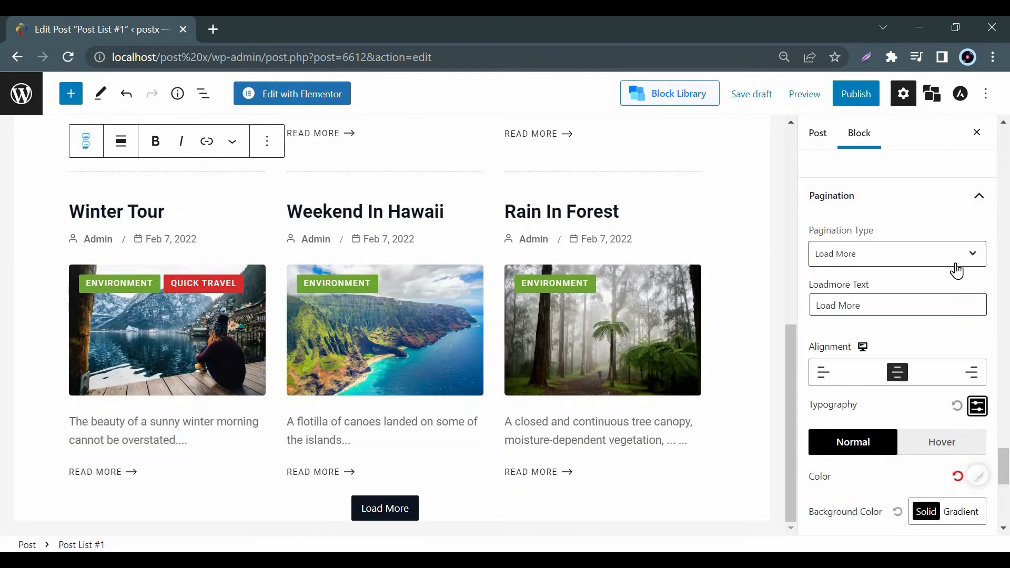
pyautogui.click(896, 253)
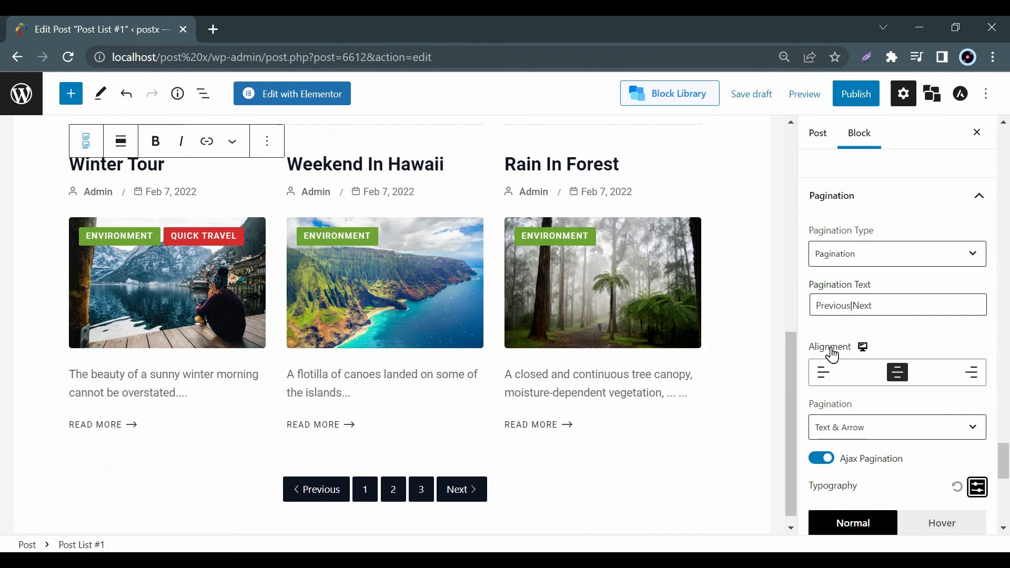
pyautogui.moveTo(946, 380)
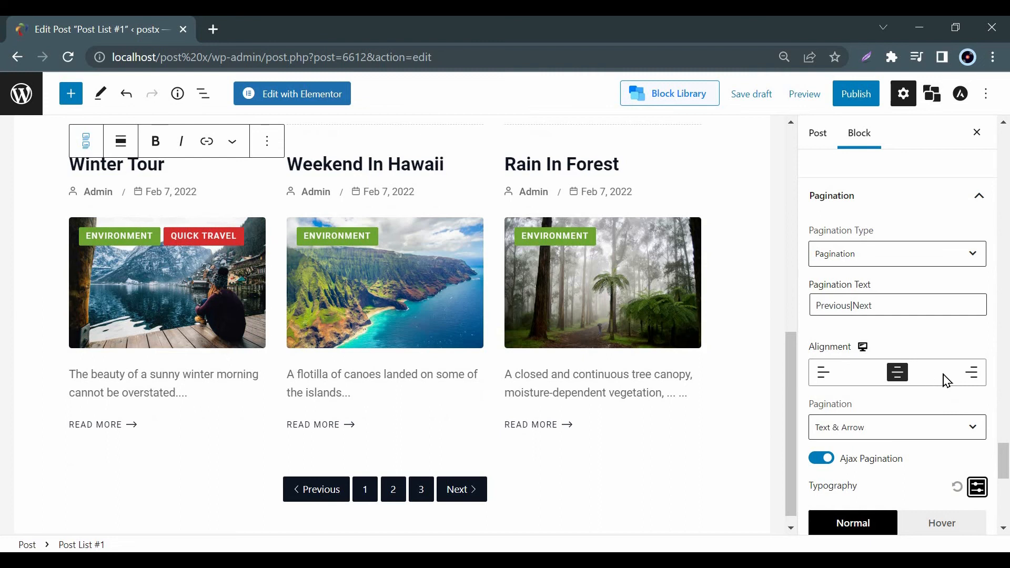
pyautogui.click(896, 427)
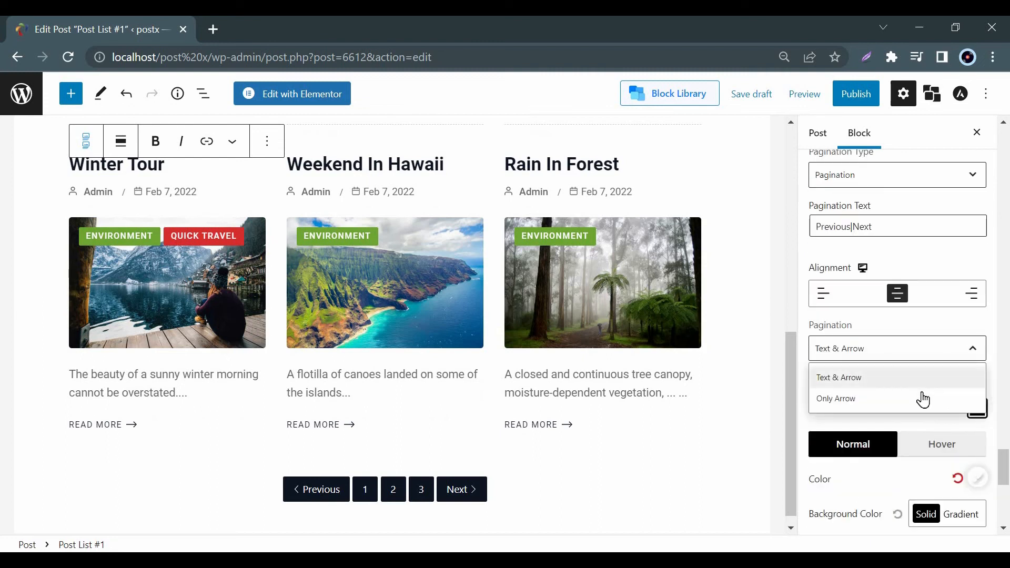
pyautogui.click(836, 398)
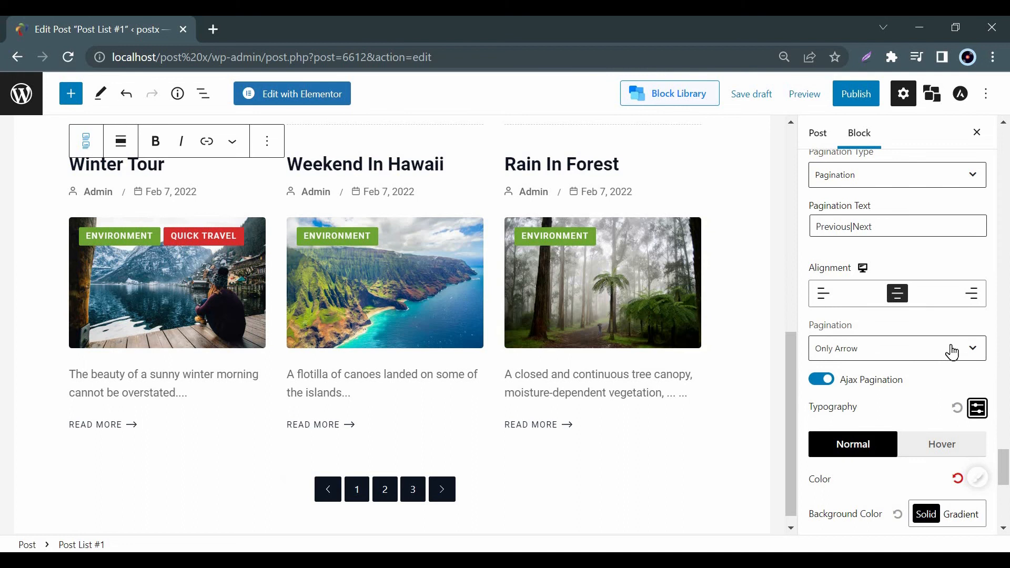
# Give the page buttons the blue-to-purple gradient background preset.
pyautogui.scroll(-3)
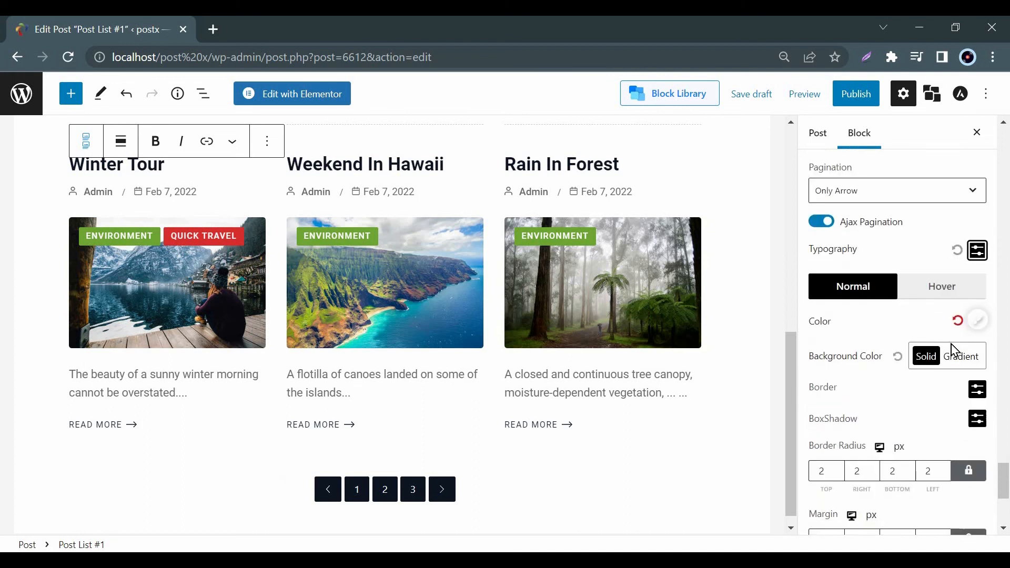
pyautogui.click(962, 355)
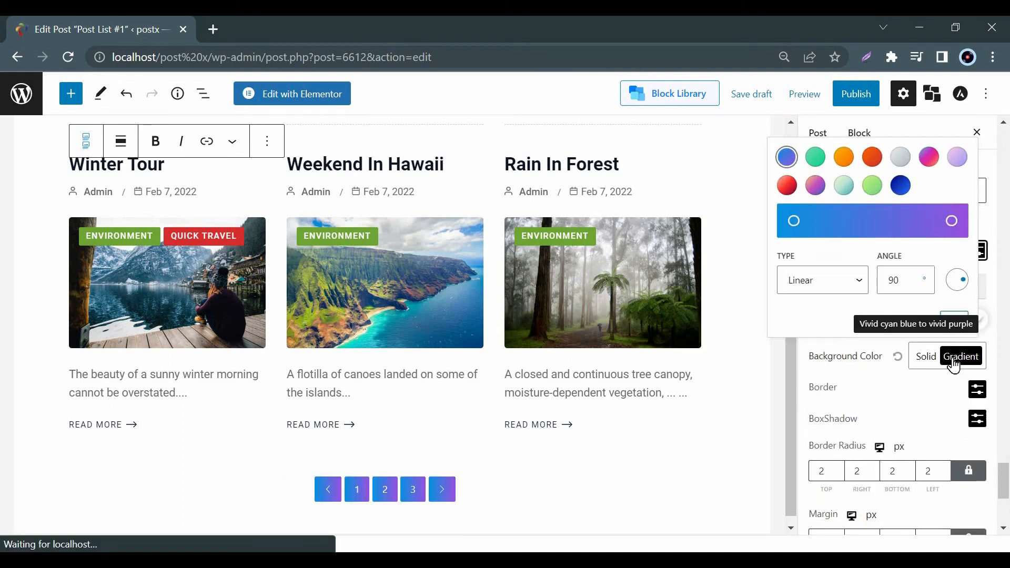
pyautogui.click(926, 357)
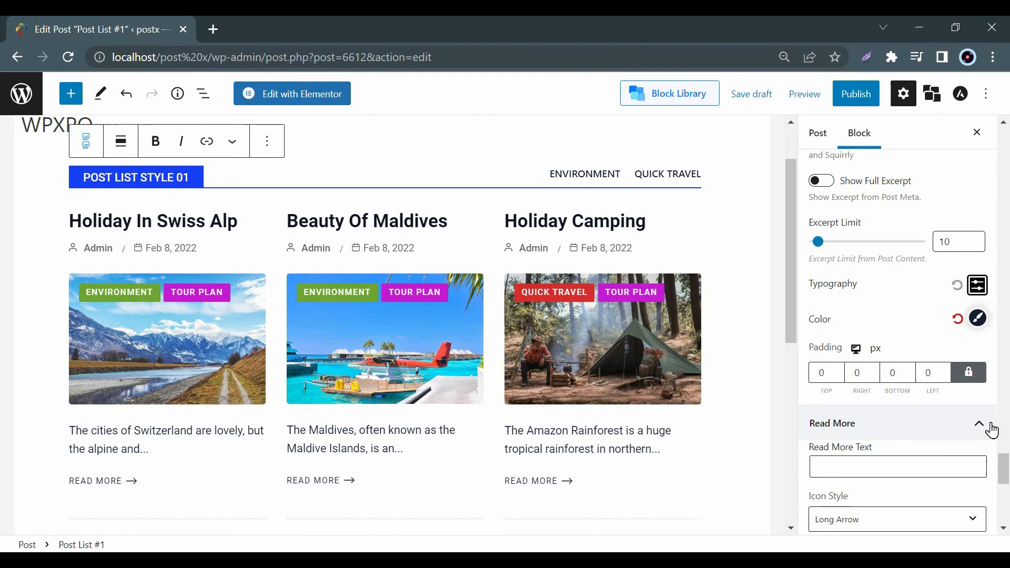
# Set Read More to the Arrow icon, blue text colour and a gradient background.
pyautogui.scroll(-3)
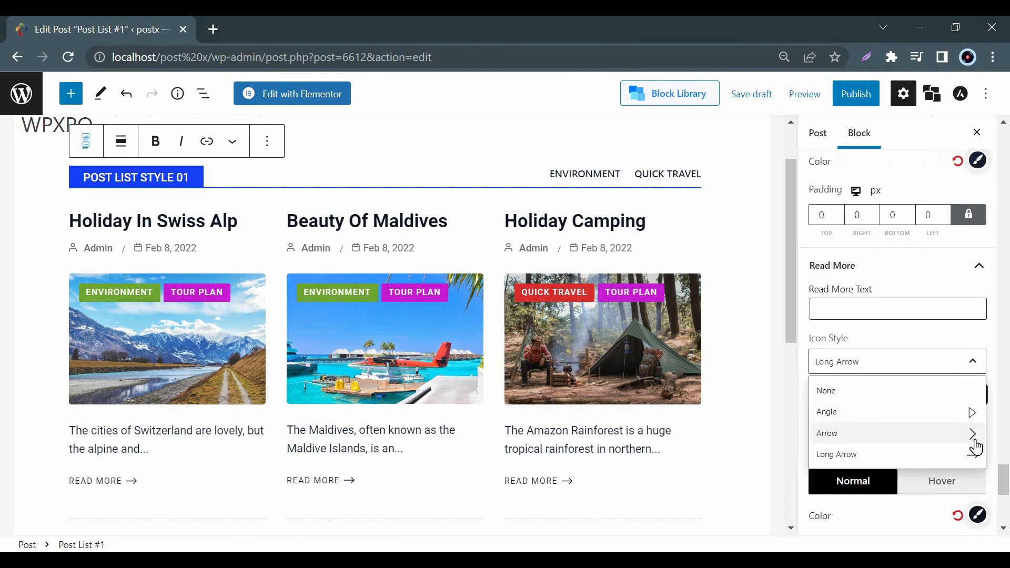
pyautogui.click(827, 433)
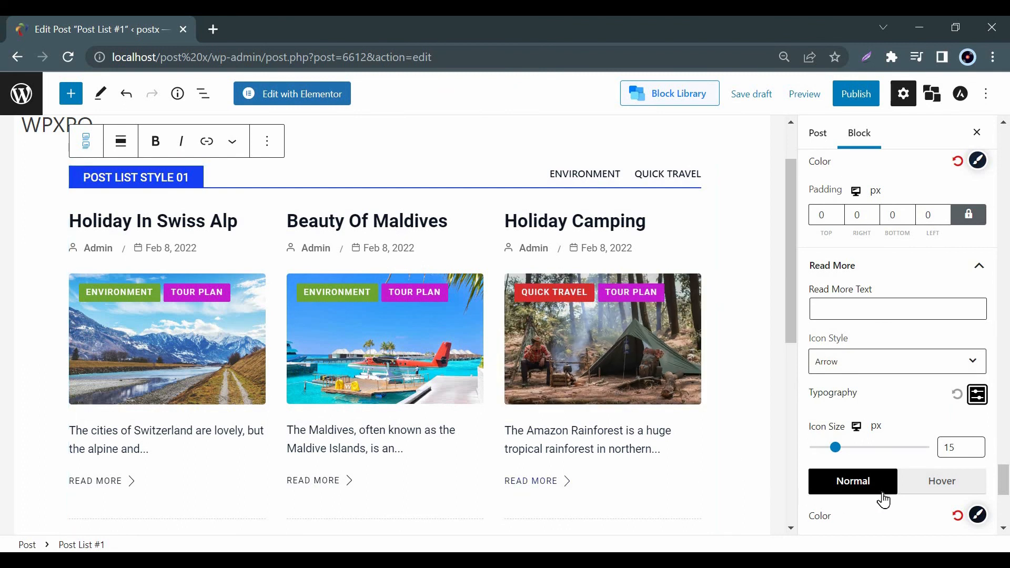
pyautogui.click(977, 516)
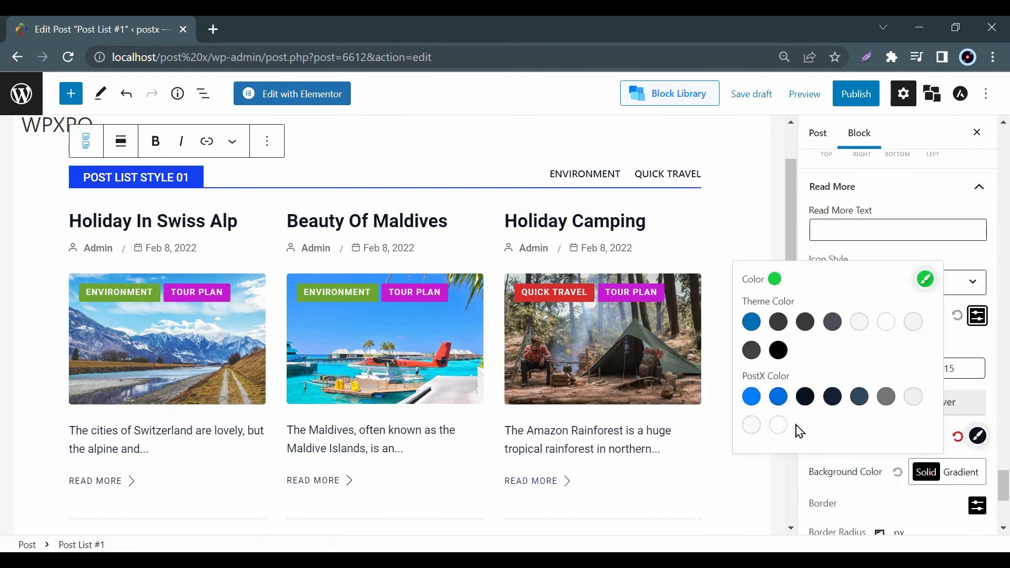
pyautogui.click(778, 396)
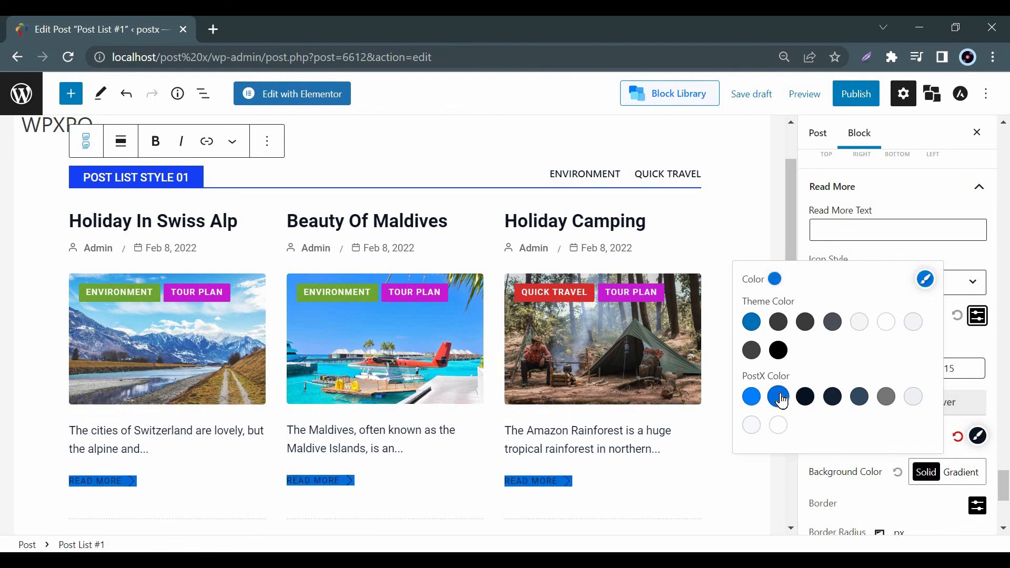
pyautogui.moveTo(859, 331)
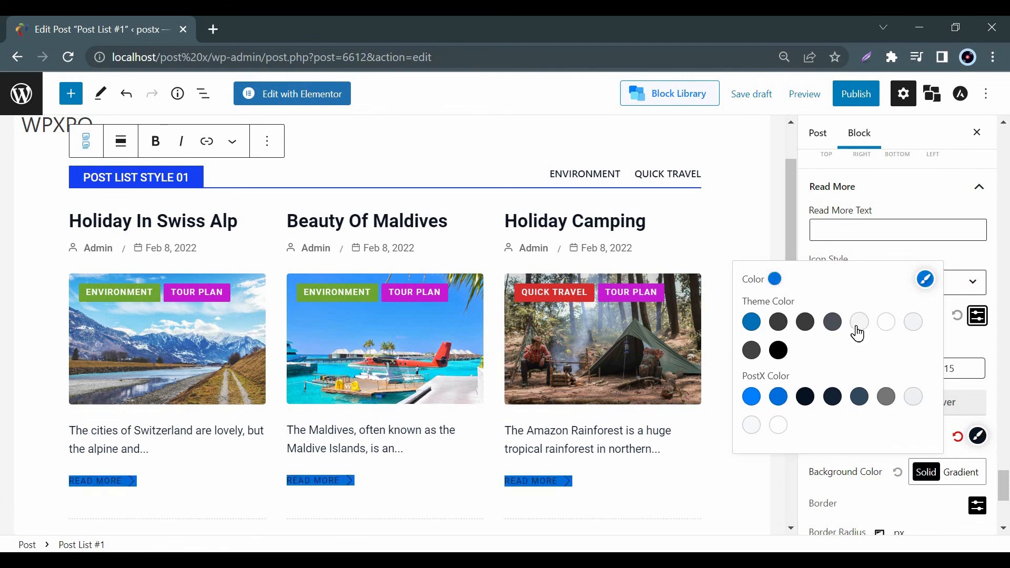
pyautogui.click(961, 473)
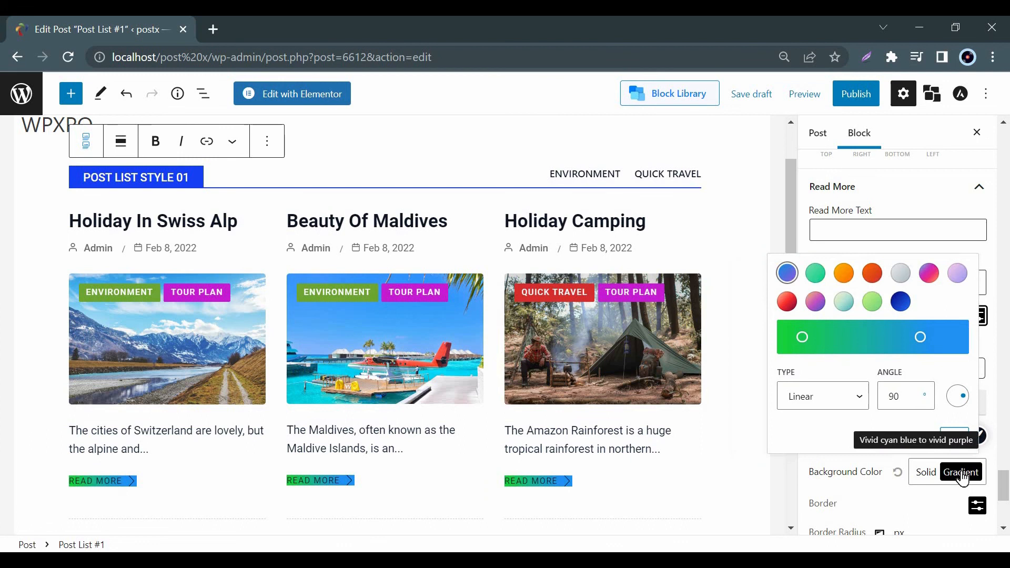